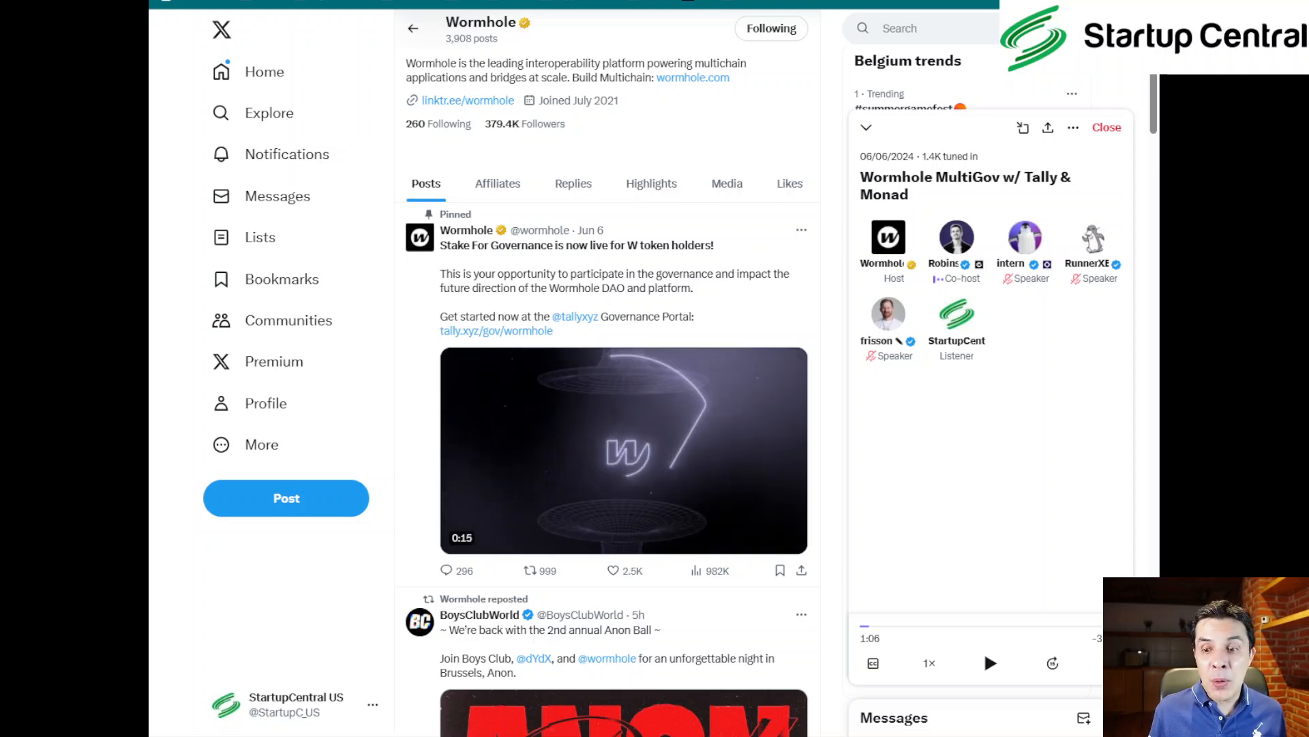
- Open the tally.xyz/gov/wormhole link from the pinned post to reach Wormhole on Tally
scroll(down, 3)
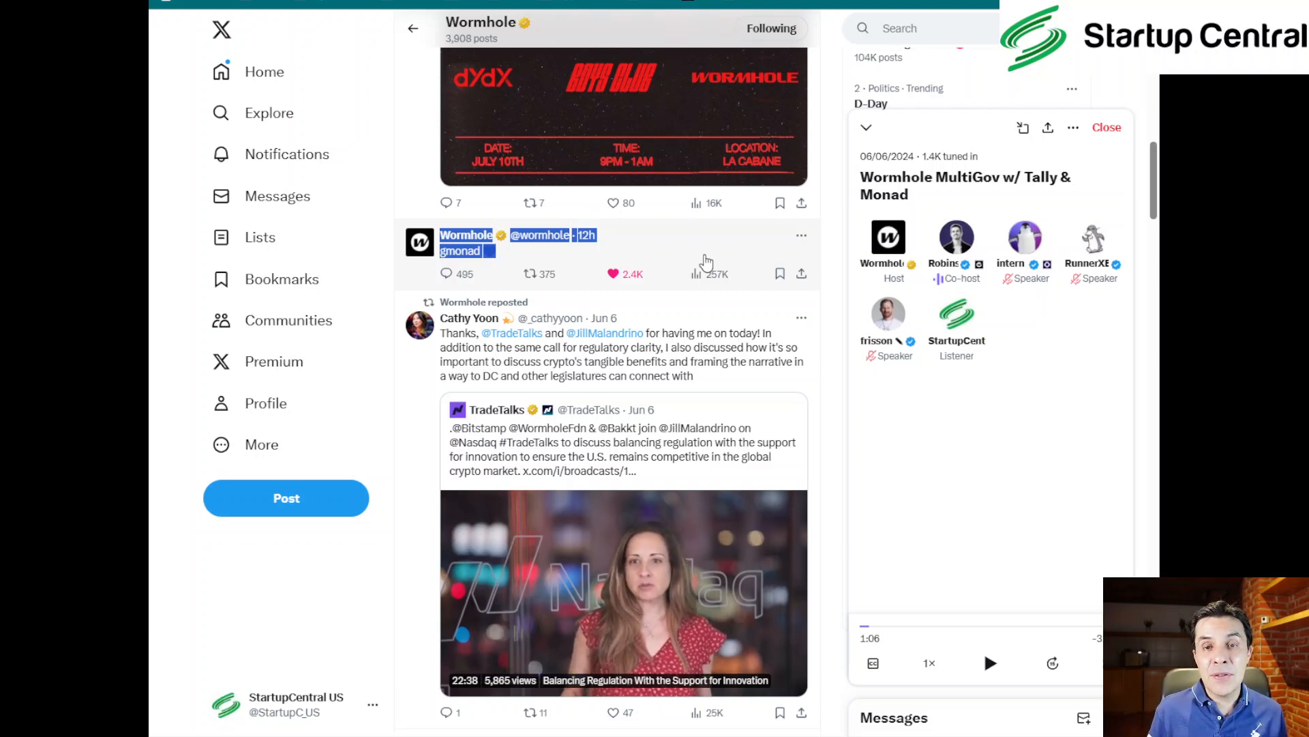
mouse_move(754, 129)
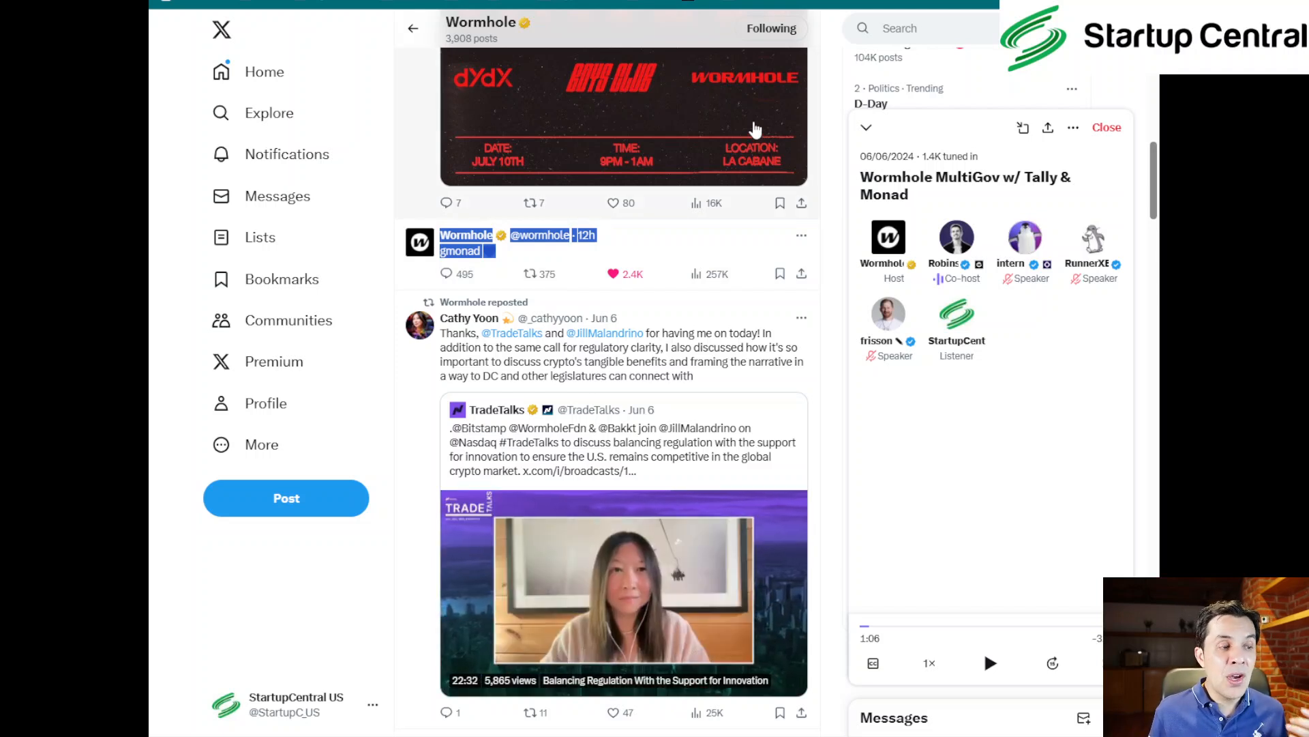
mouse_move(606, 357)
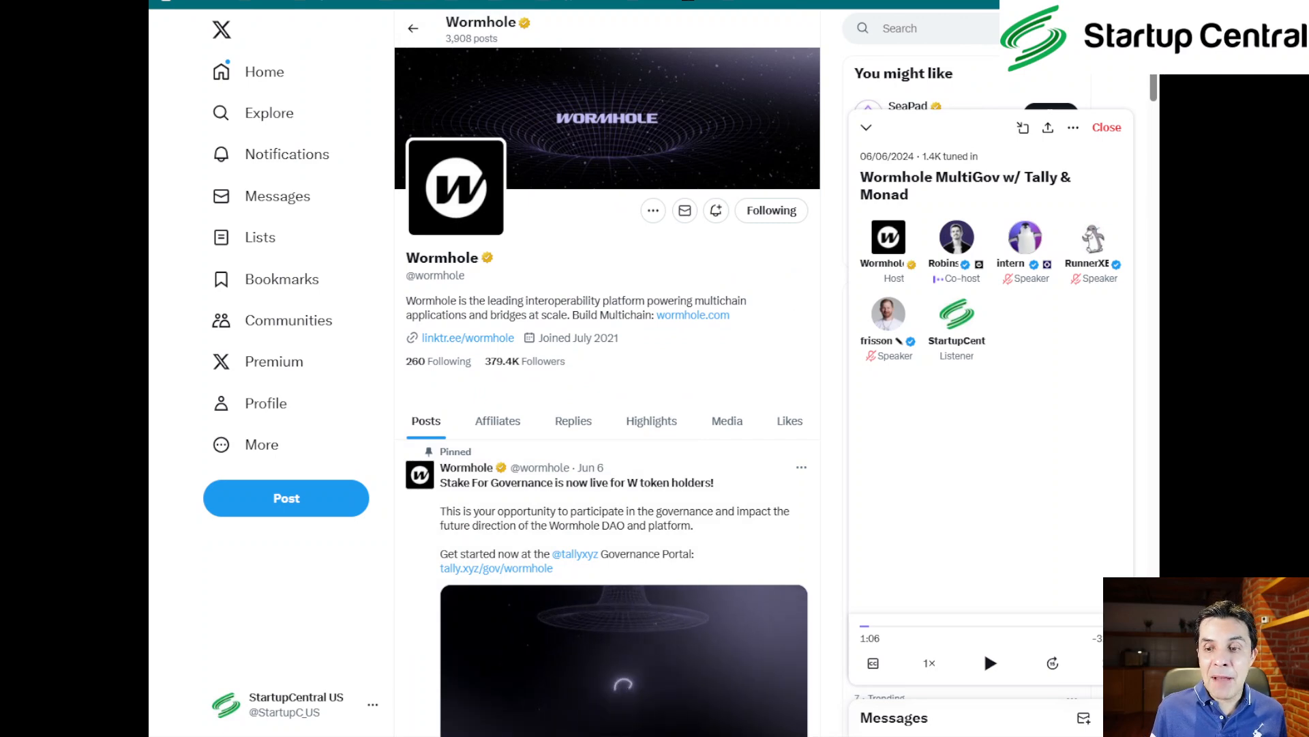
click(495, 568)
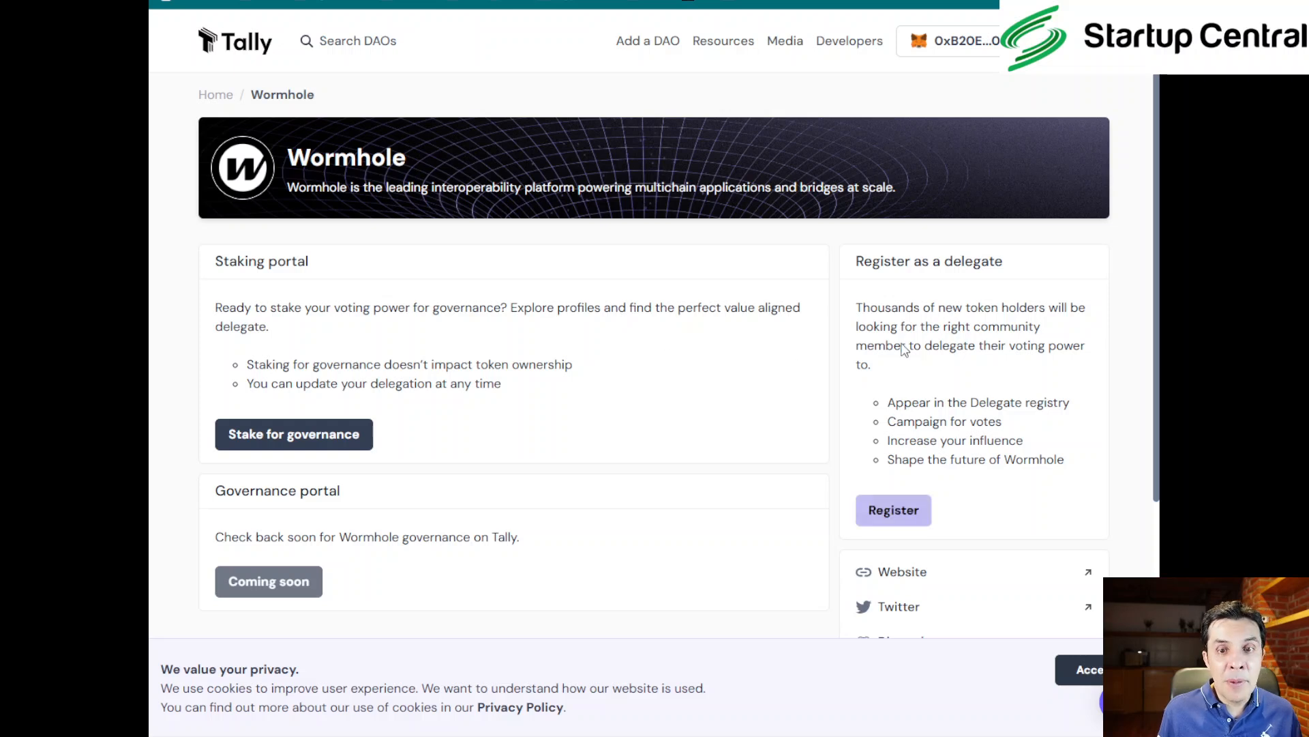
mouse_move(1010, 290)
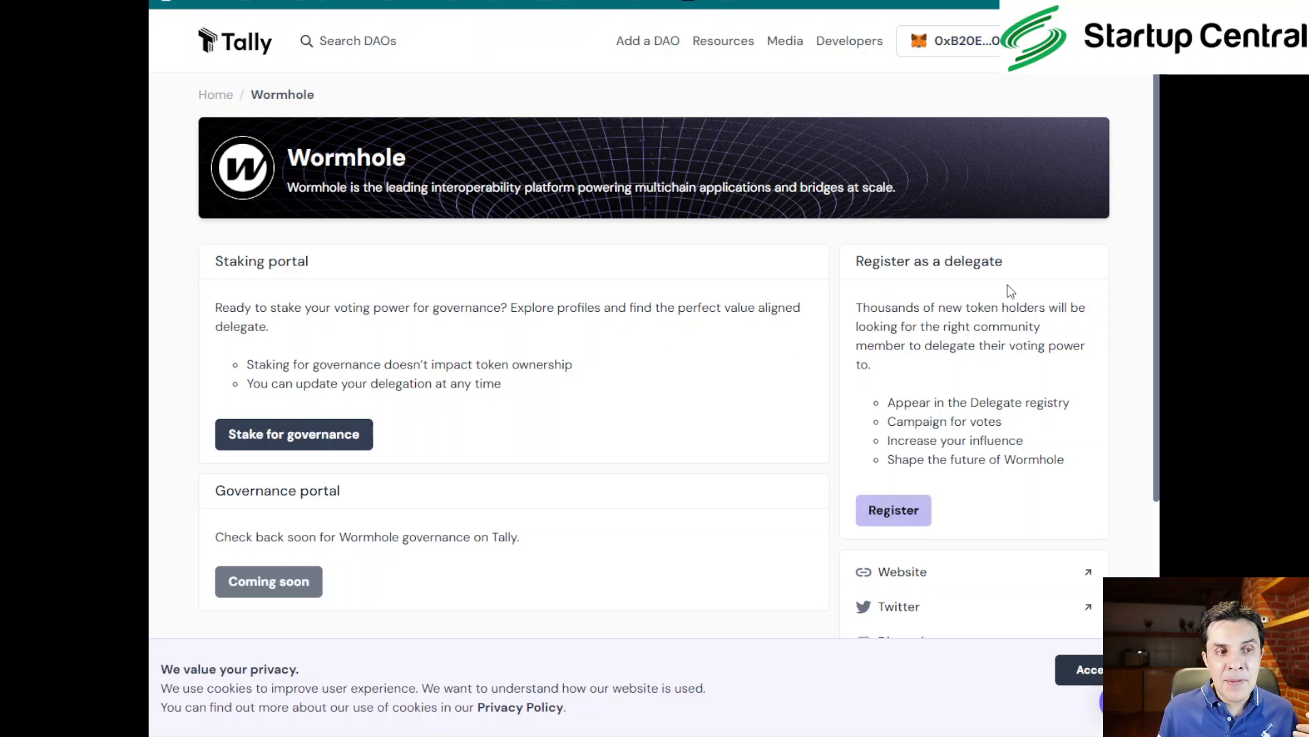
mouse_move(1079, 384)
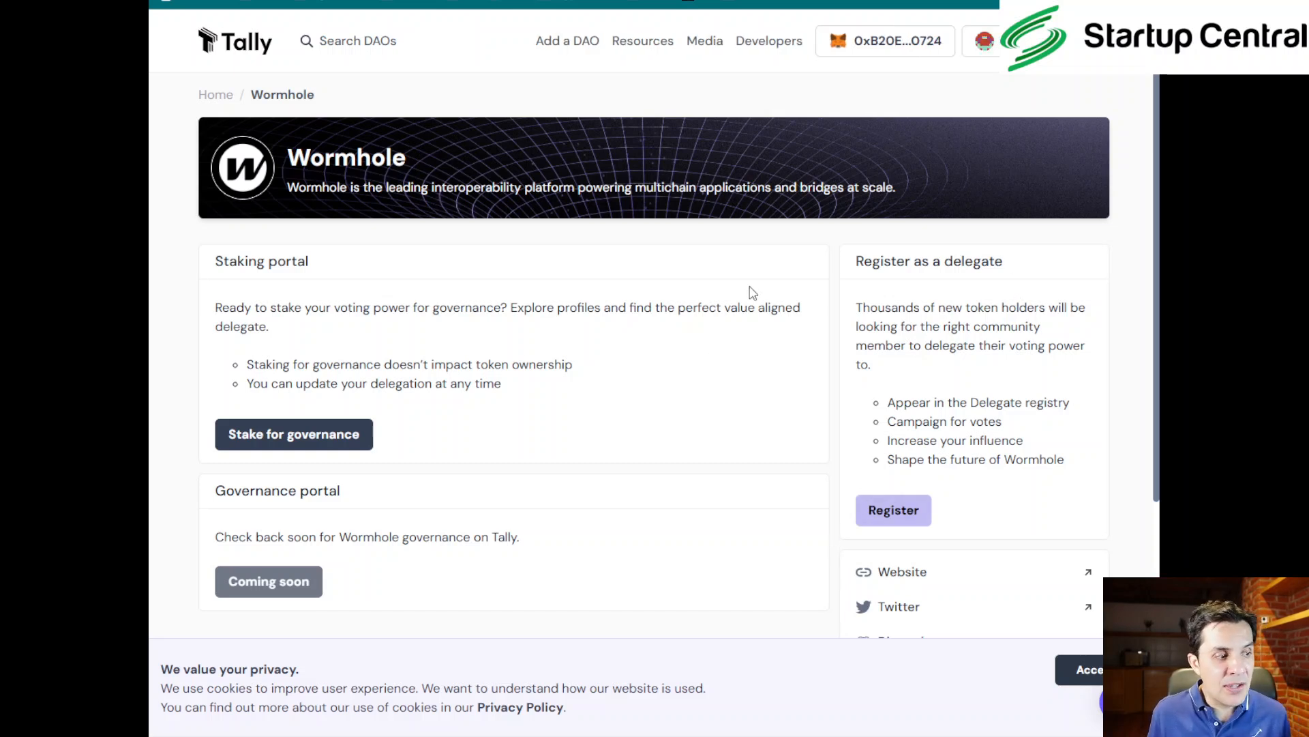
mouse_move(605, 349)
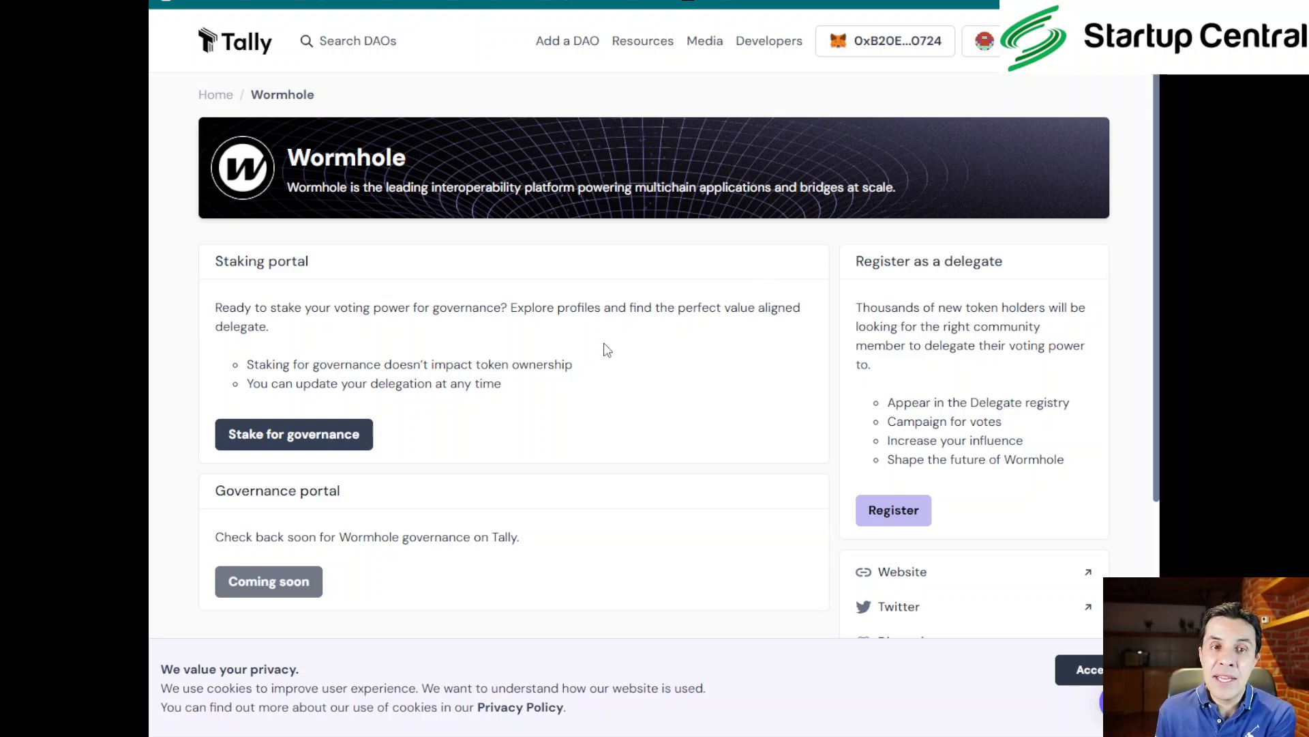
mouse_move(285, 451)
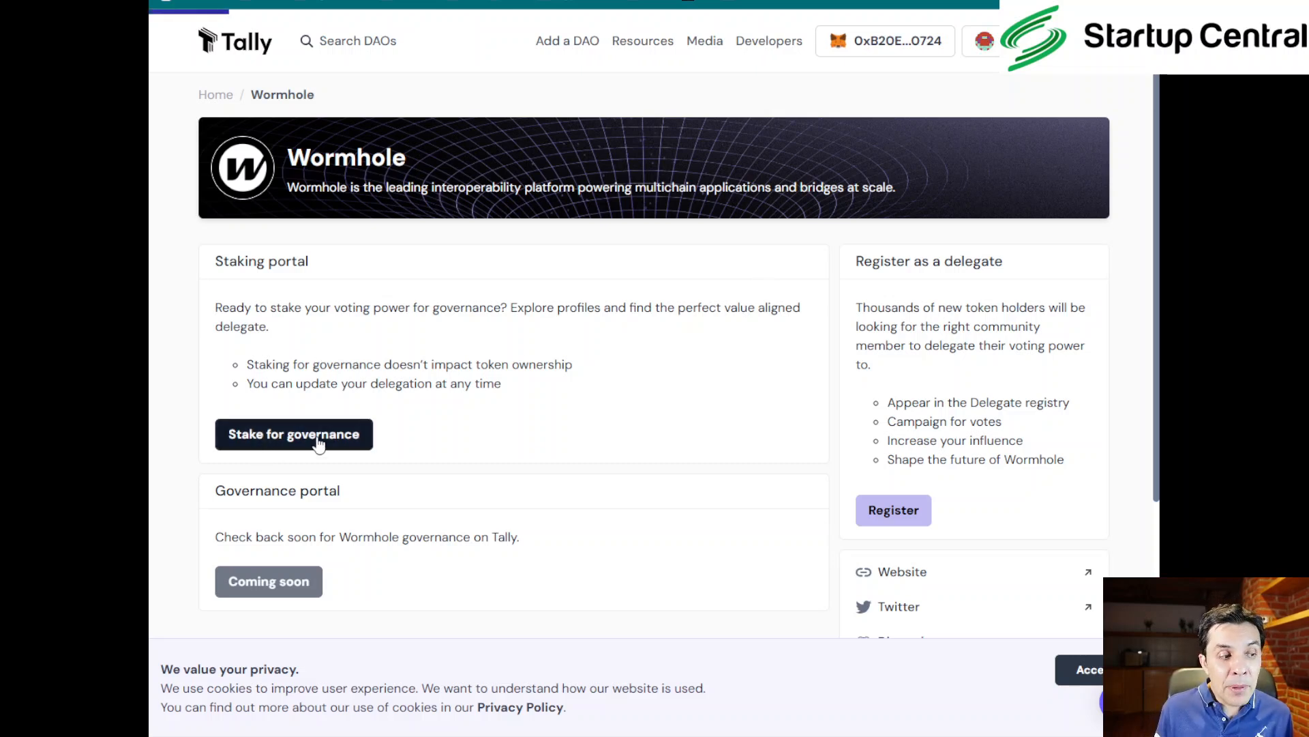
- Open Wormhole's Stake for Governance page from the Staking portal panel
click(293, 433)
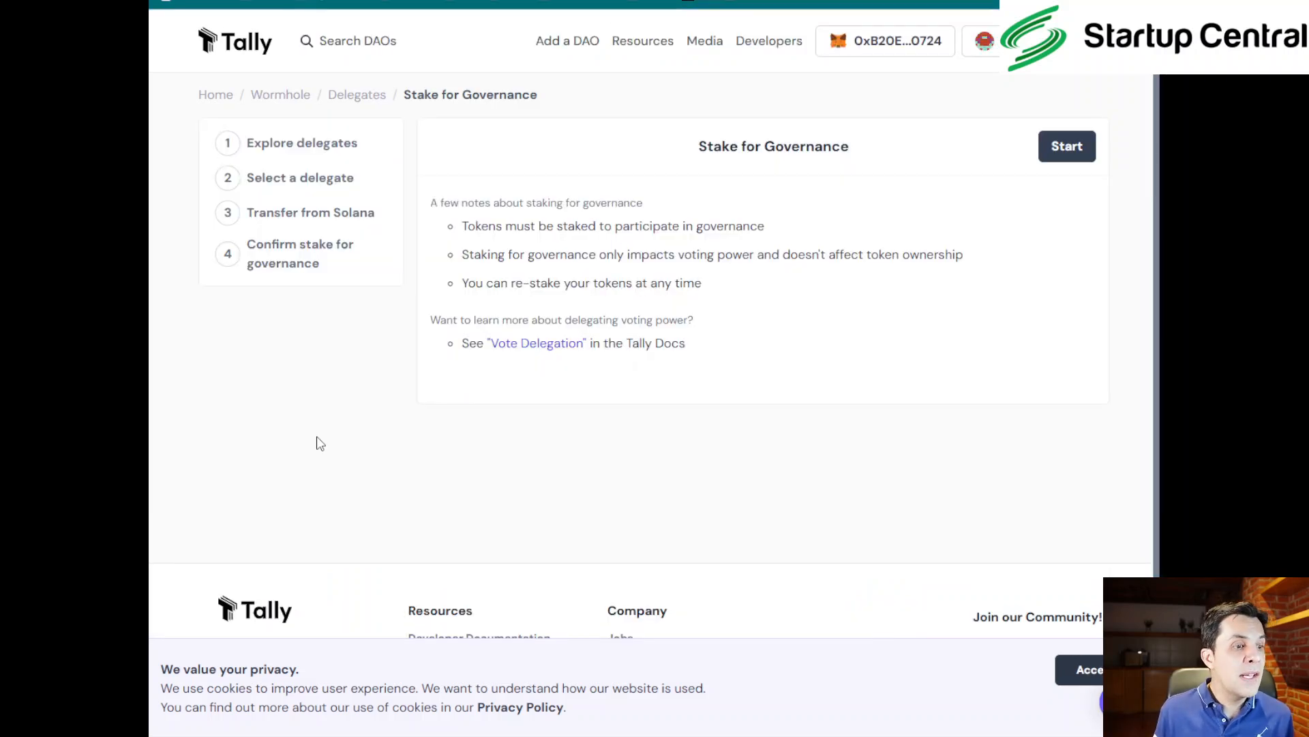
mouse_move(468, 261)
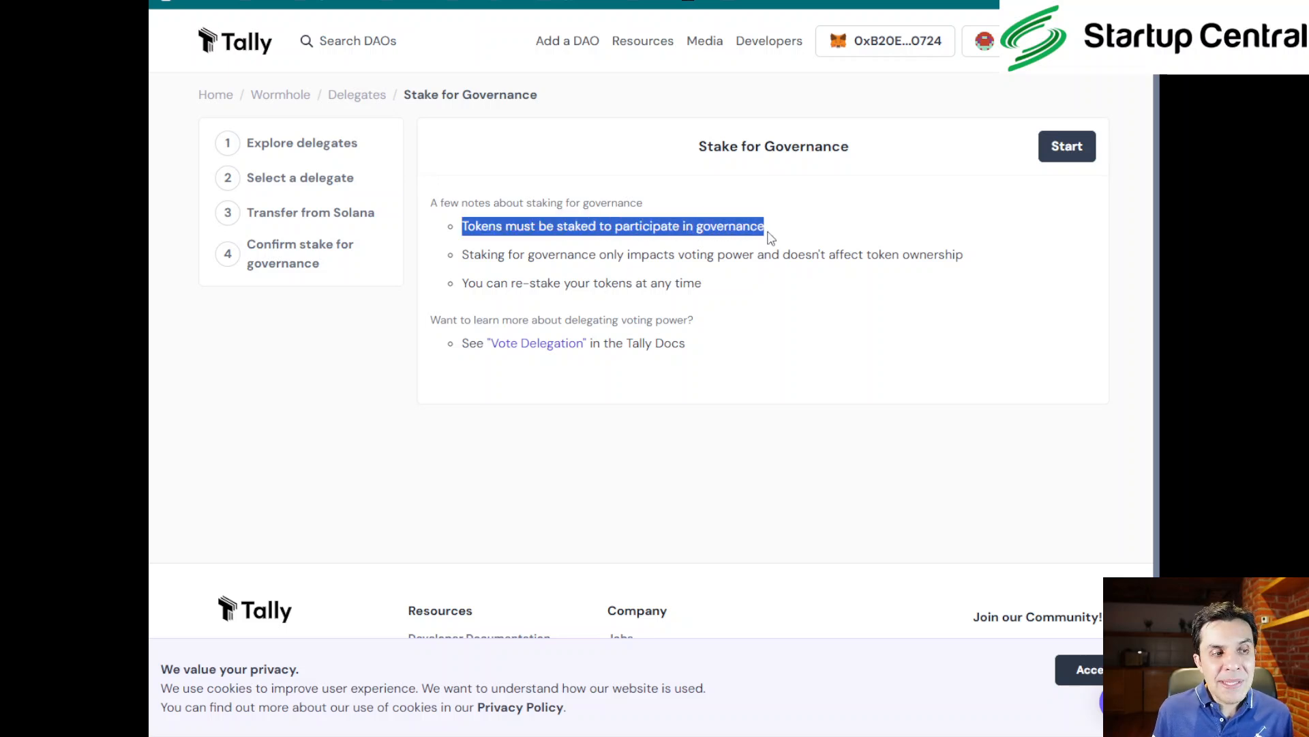
mouse_move(710, 250)
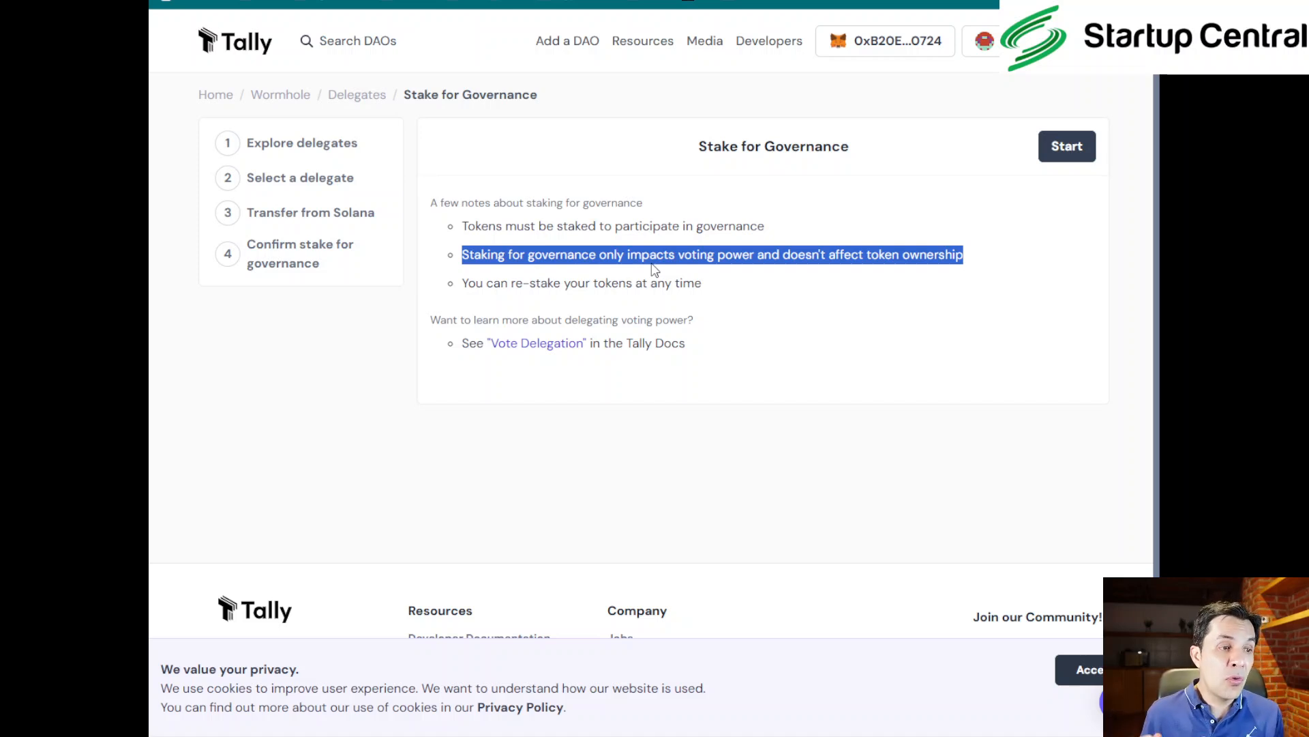
mouse_move(643, 284)
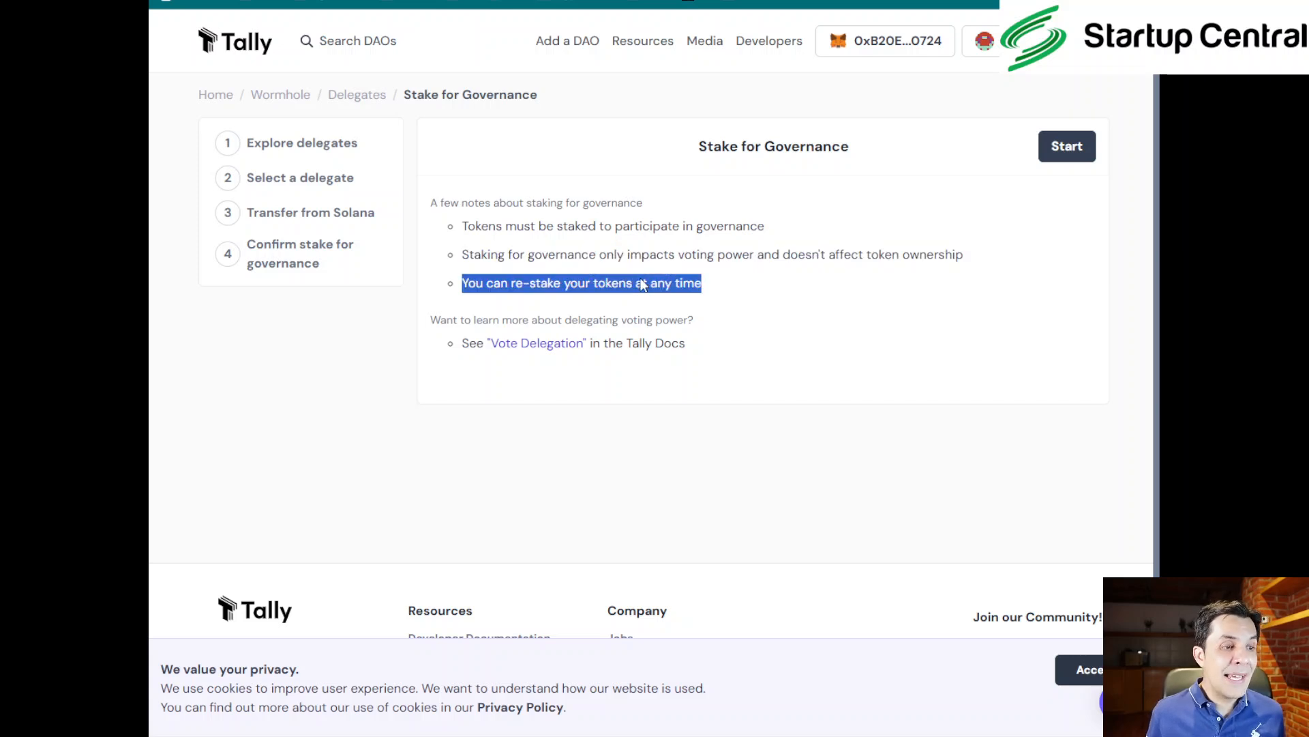
mouse_move(905, 251)
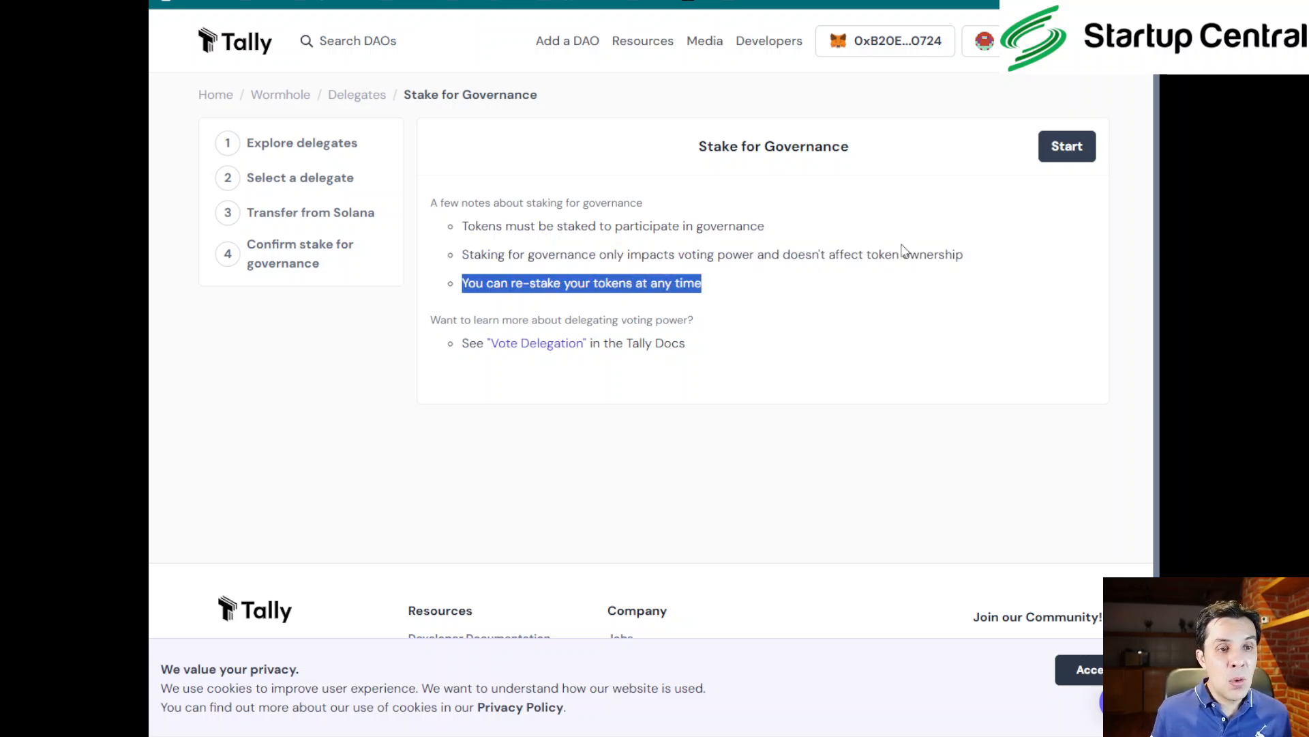
- Start the staking walkthrough and choose to delegate voting power to yourself
click(1067, 146)
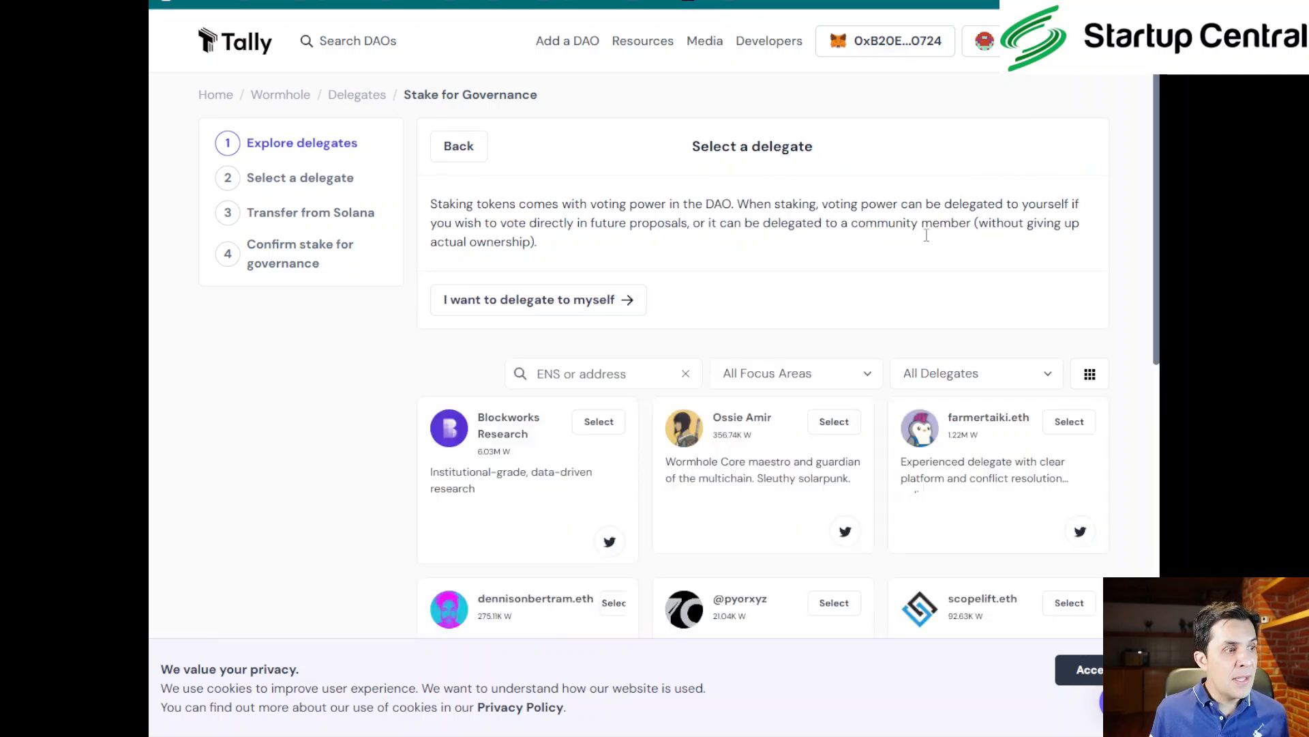
mouse_move(862, 302)
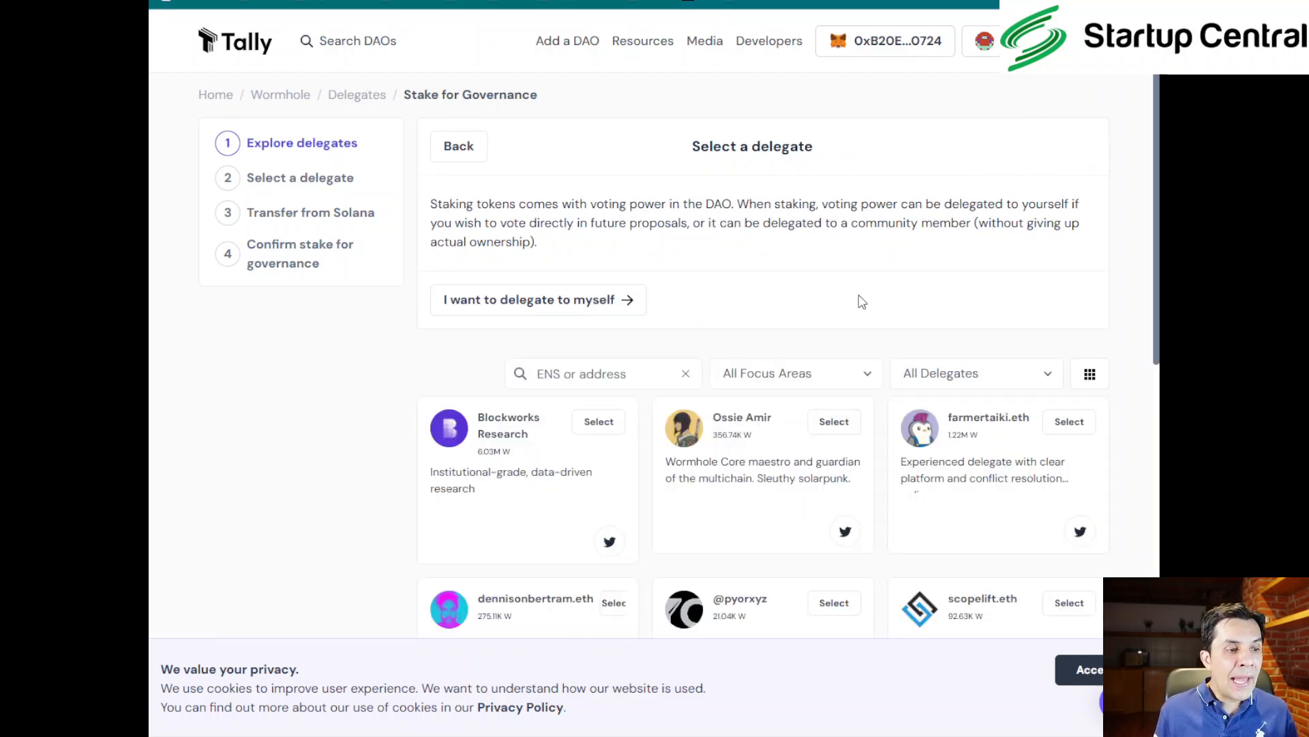
scroll(down, 3)
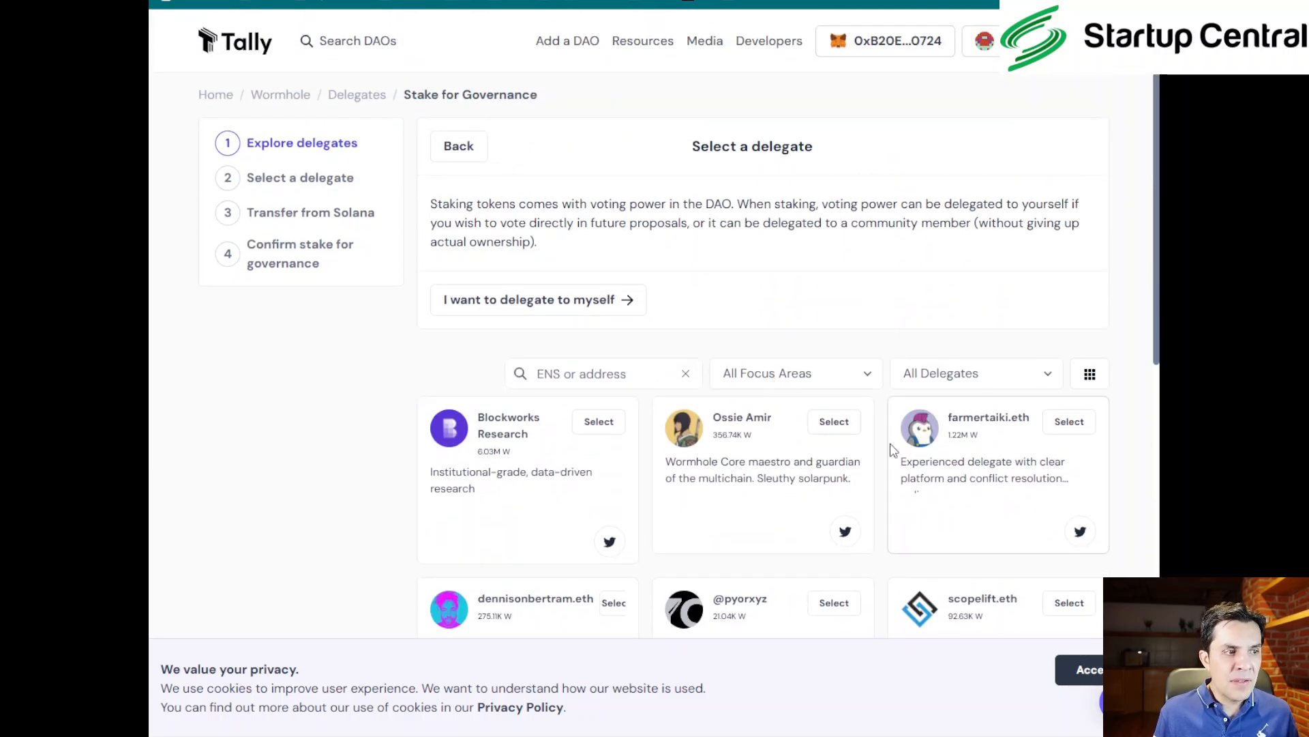
mouse_move(855, 457)
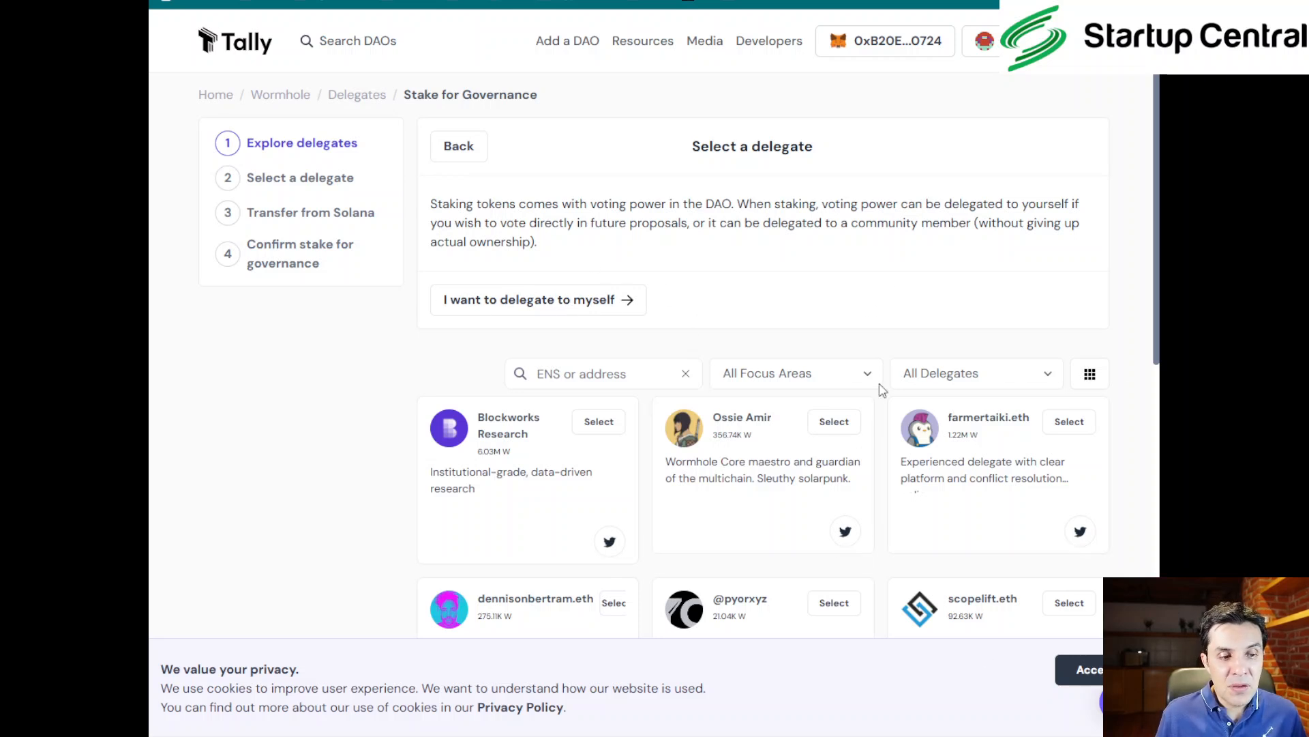
scroll(down, 3)
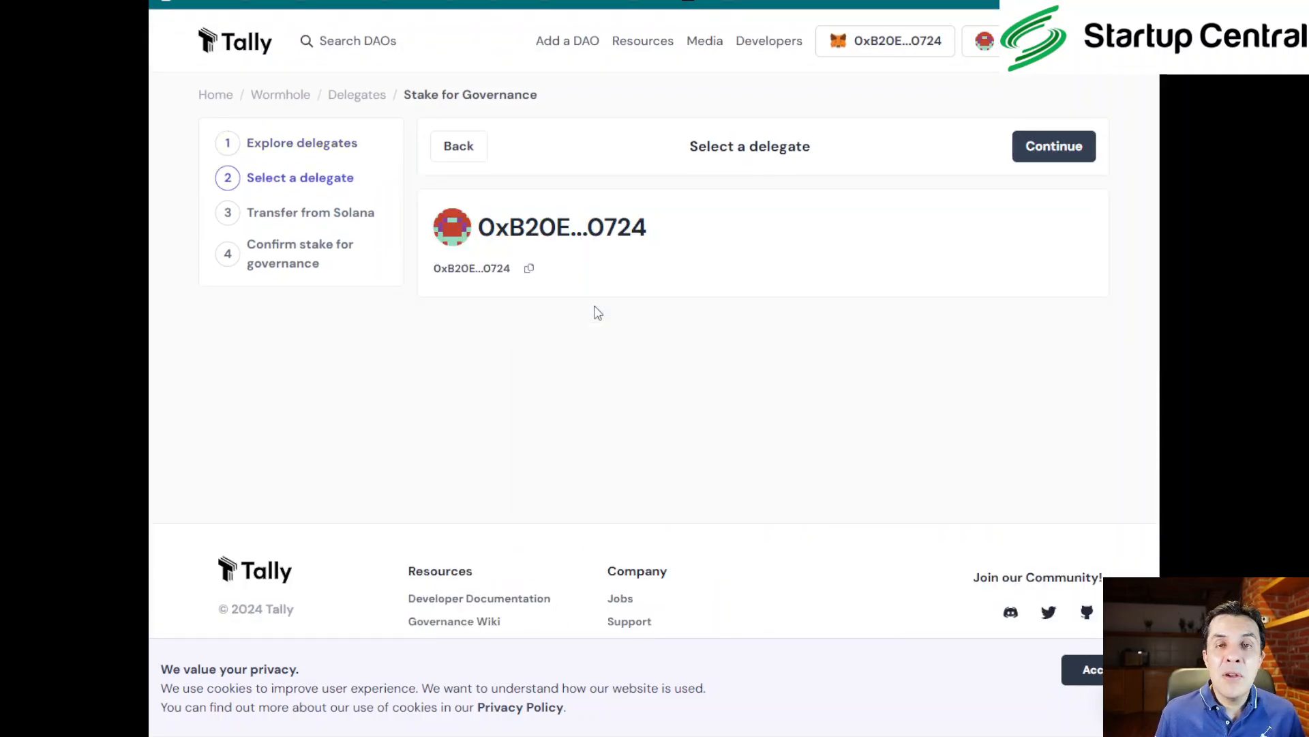
mouse_move(874, 205)
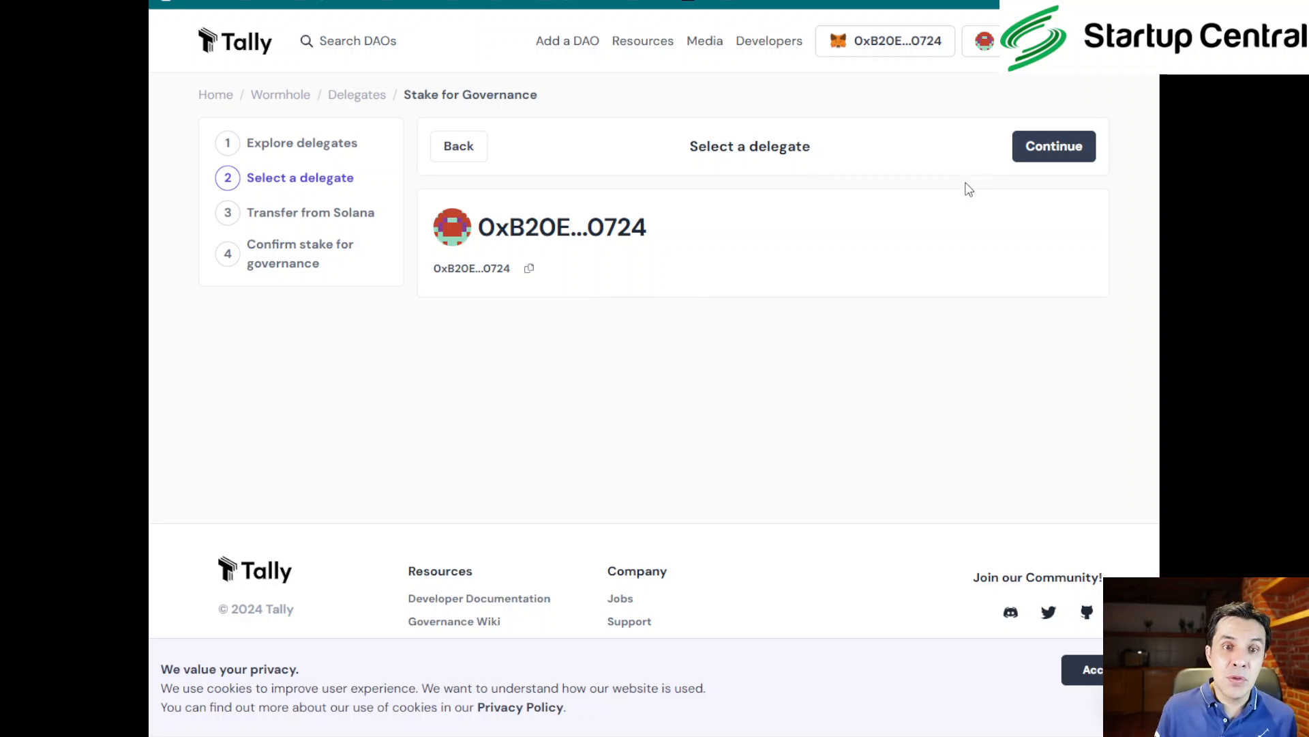
- Confirm self-delegation and advance to the transfer form with Solana as the source
click(1053, 146)
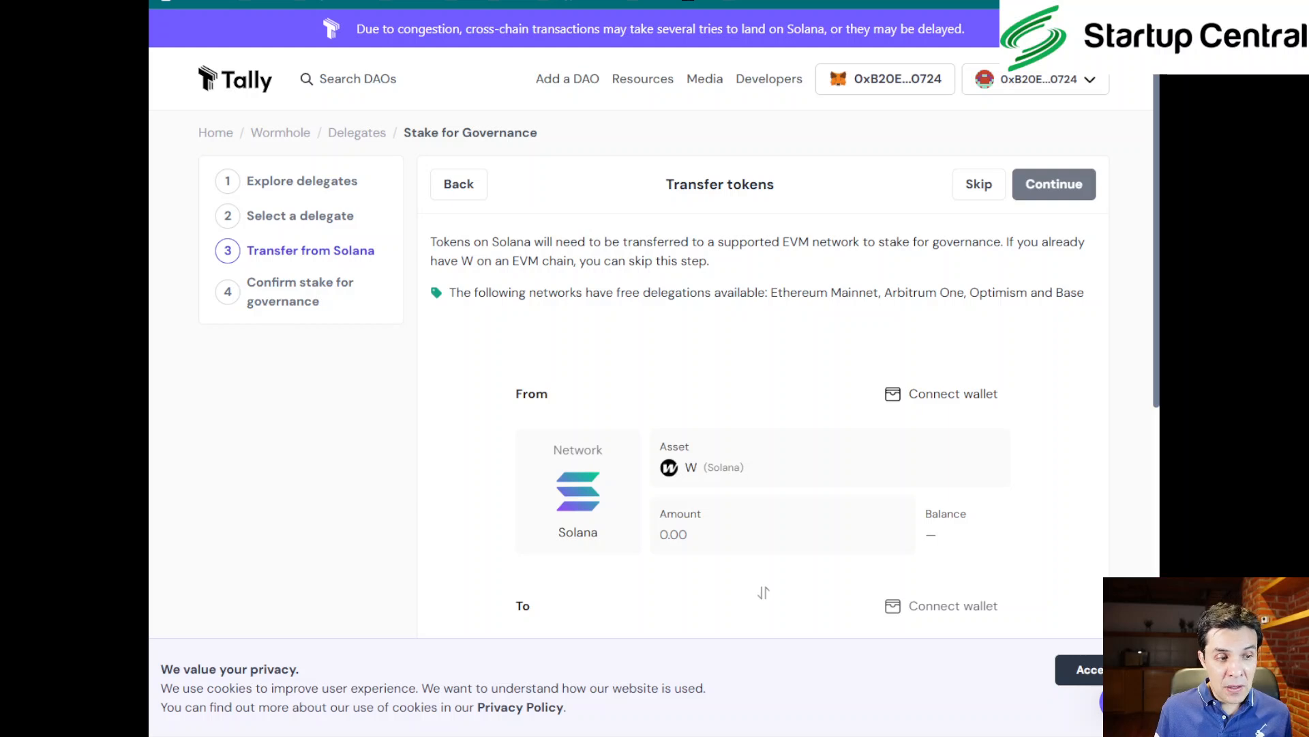
scroll(down, 3)
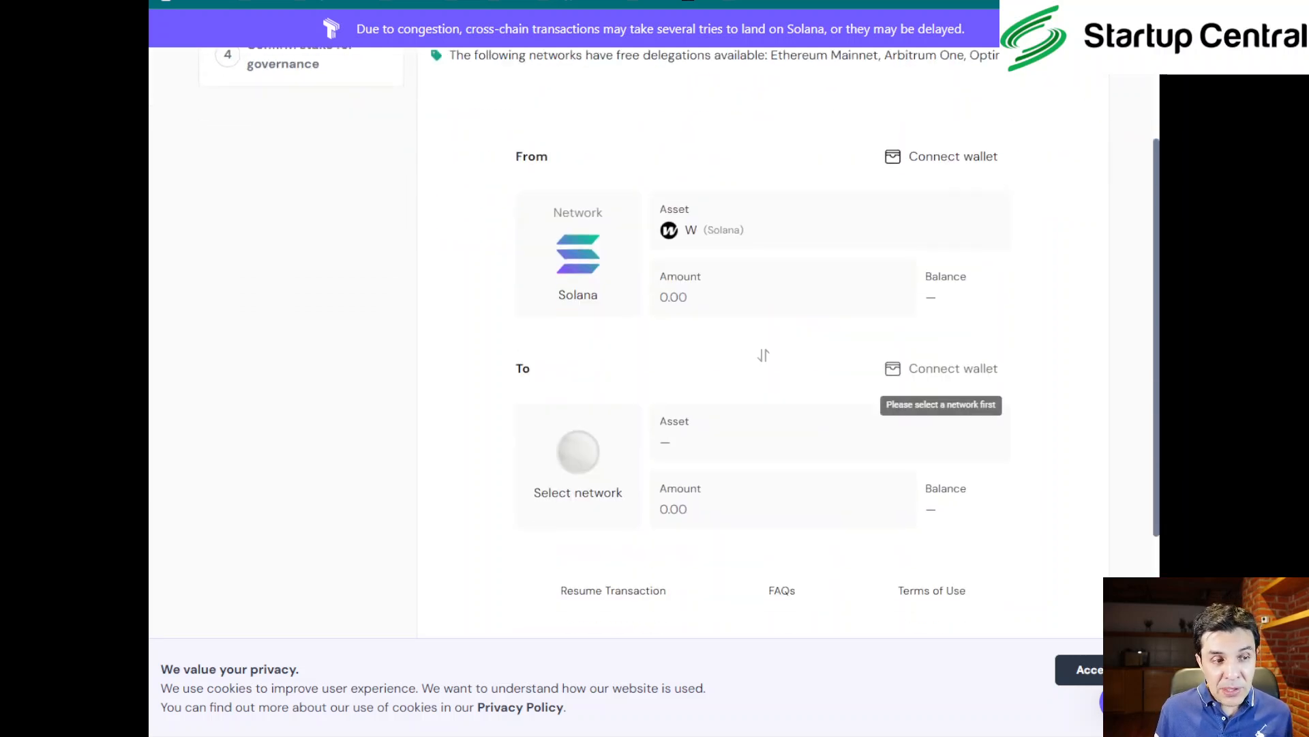
scroll(down, 3)
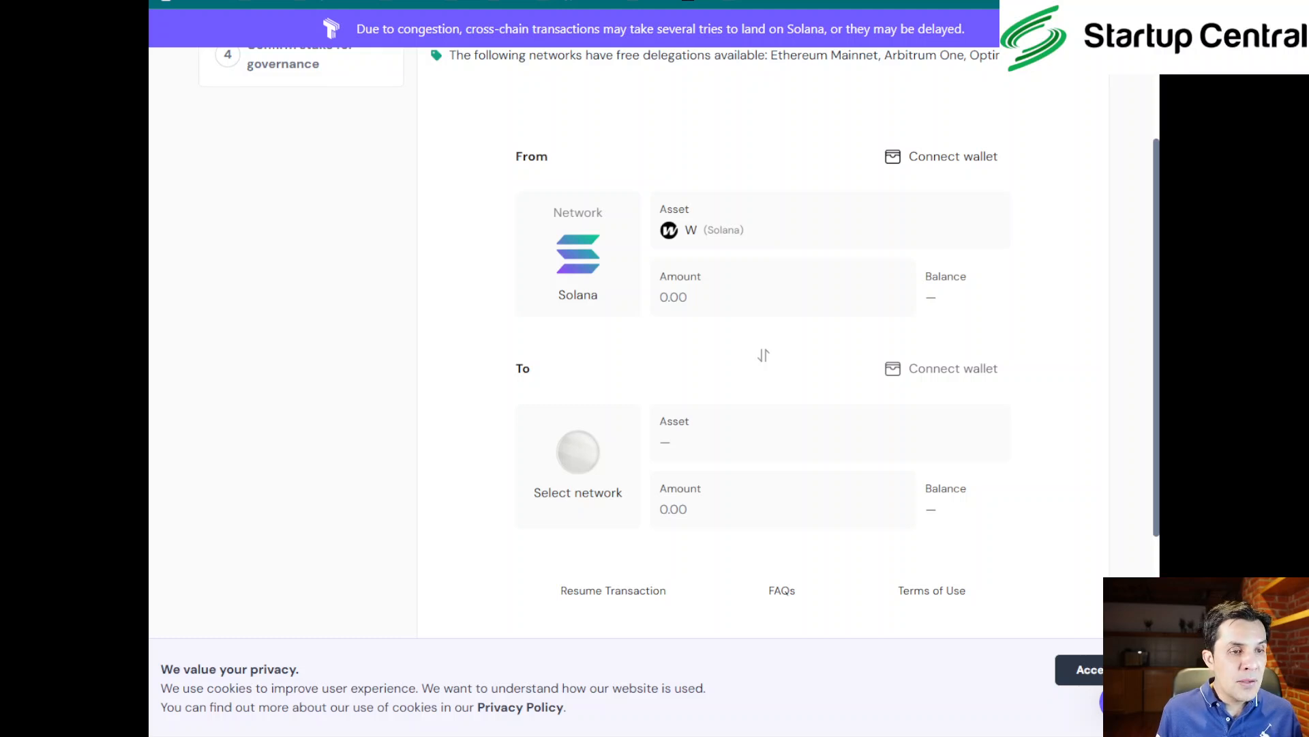
- Connect the Solana wallet holding 2500.000134 W and enter 2500 as the amount
click(952, 156)
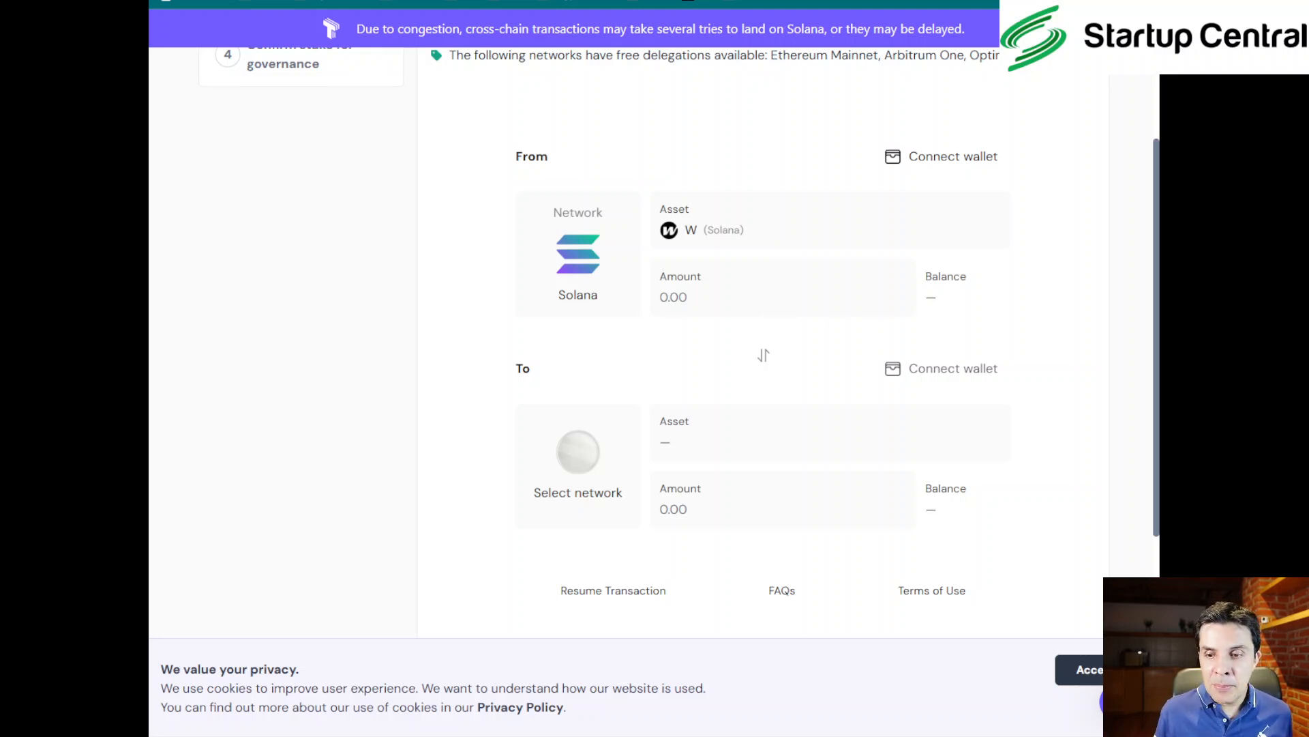
click(938, 157)
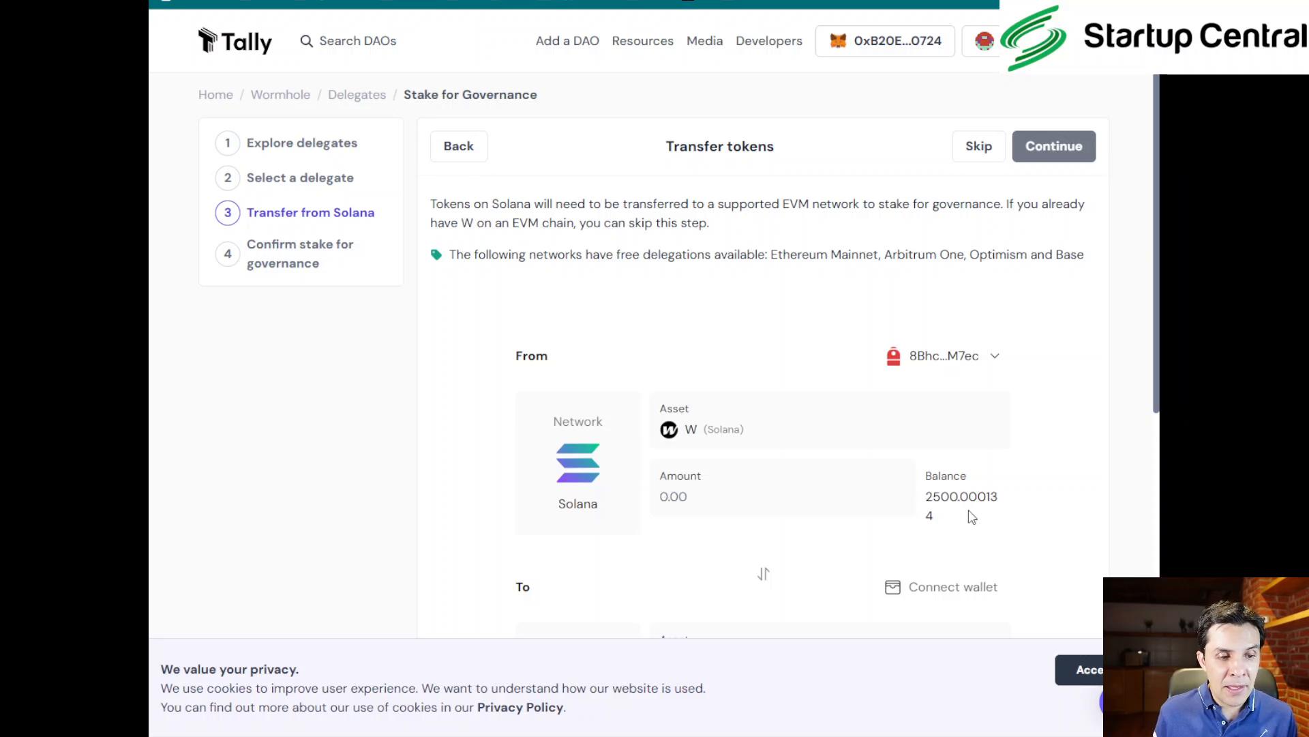
text(2)
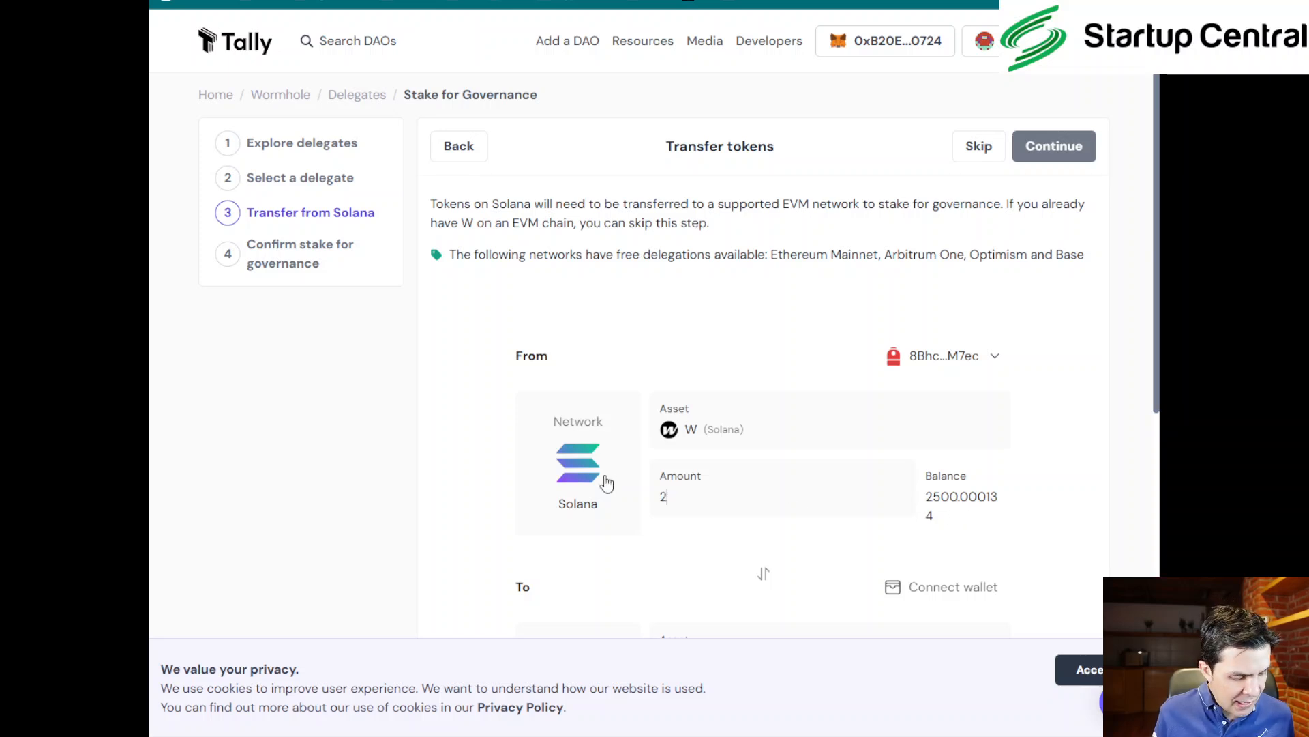
text(500)
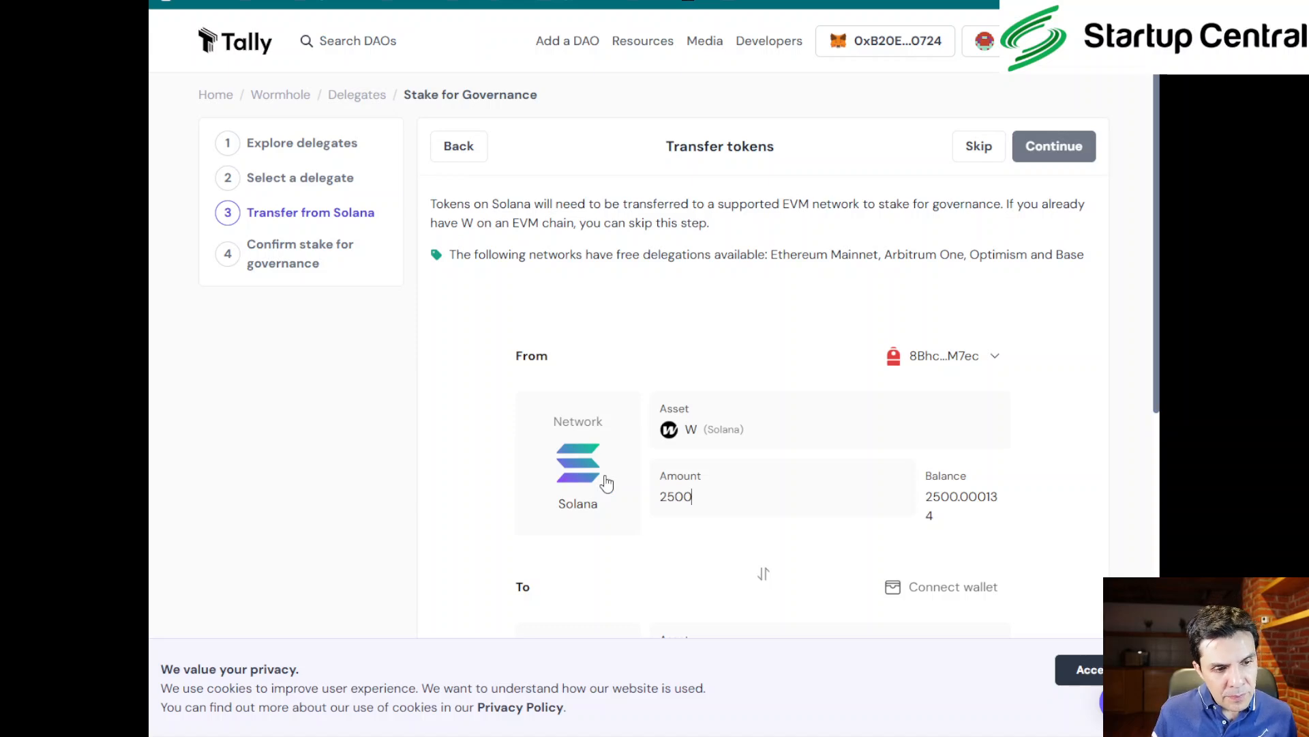
scroll(down, 3)
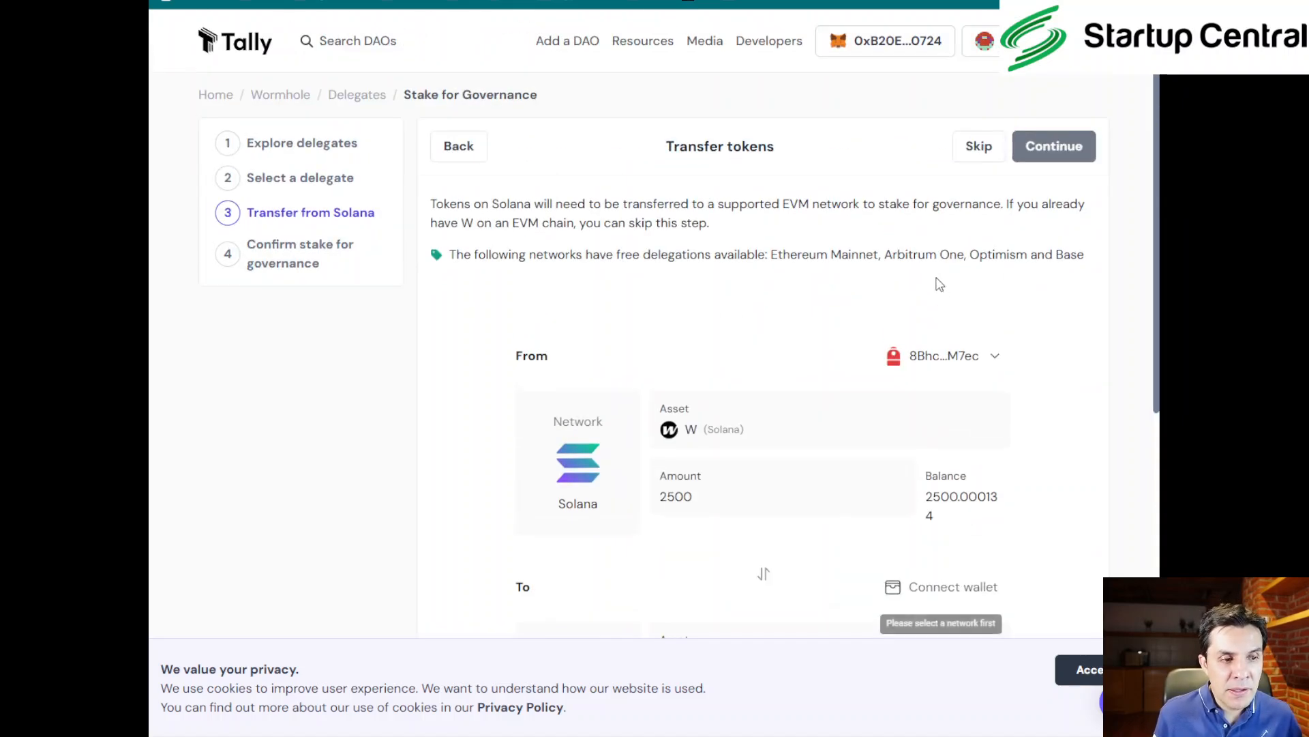
- Set Base as the destination network and connect the MetaMask wallet as recipient
scroll(down, 3)
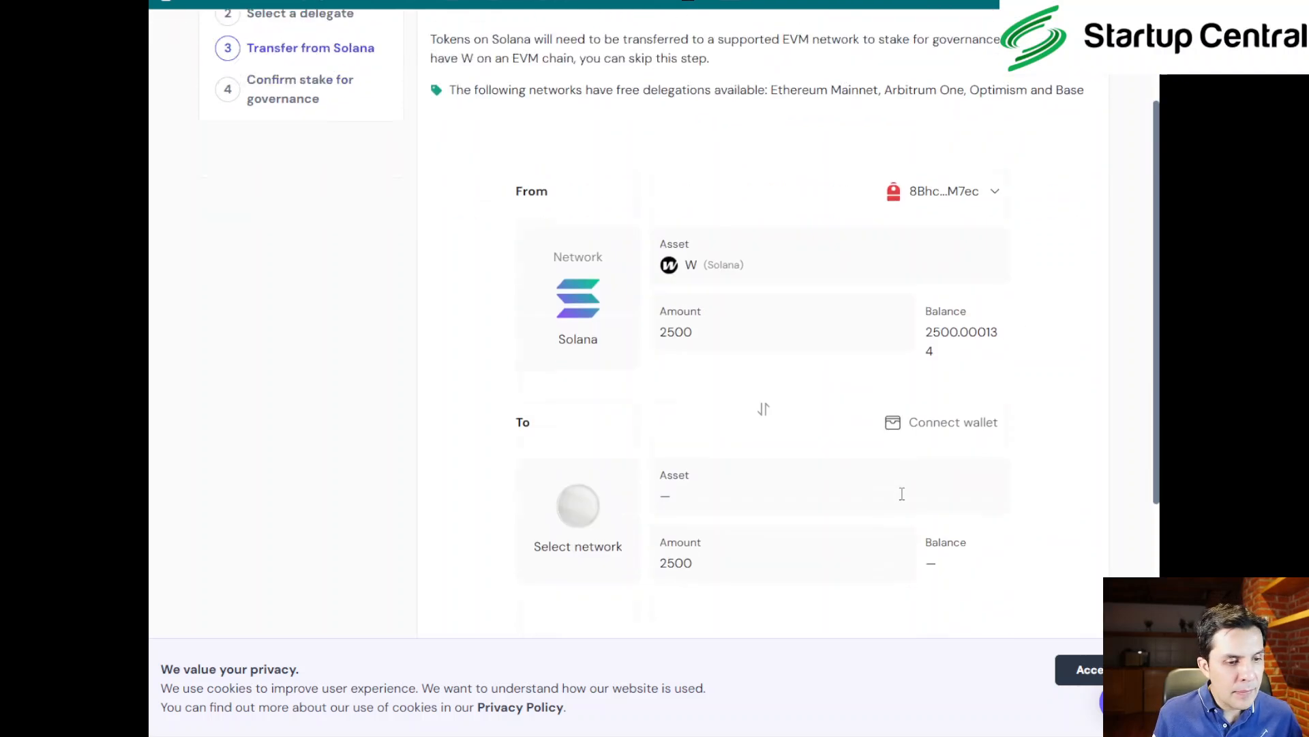
click(577, 518)
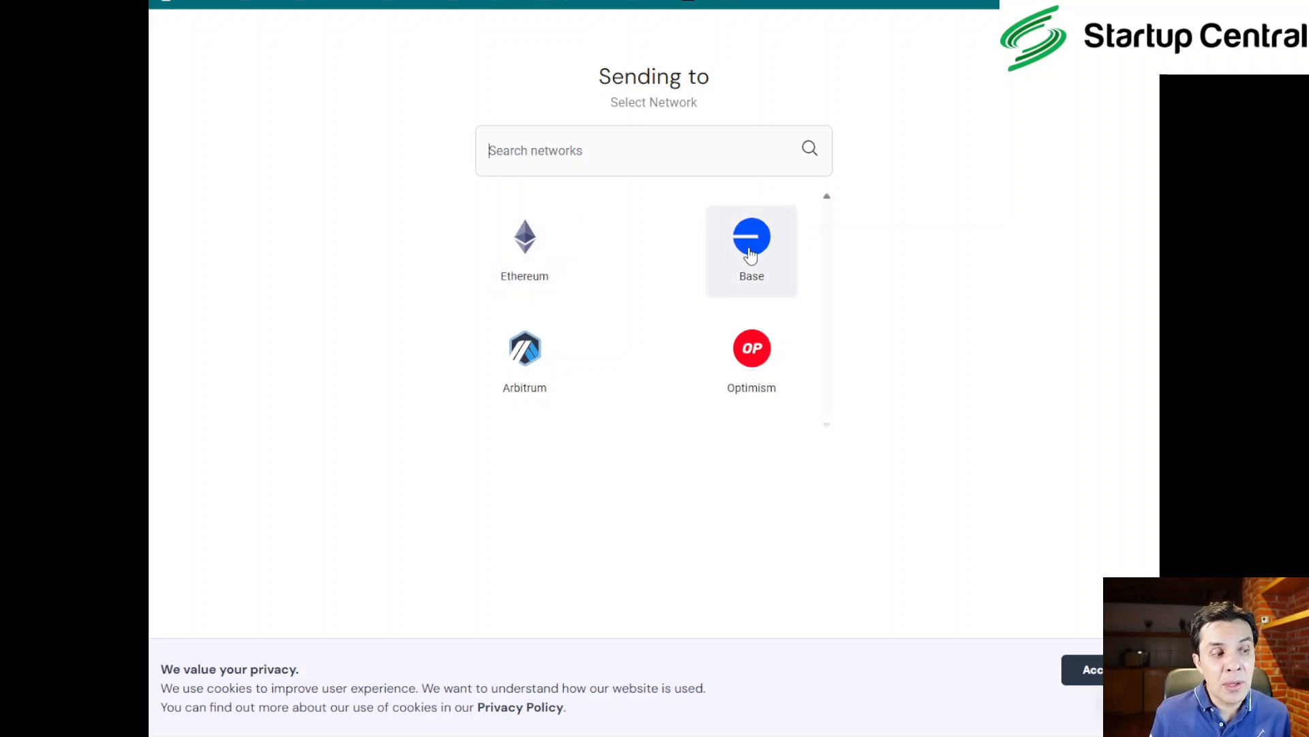
click(750, 250)
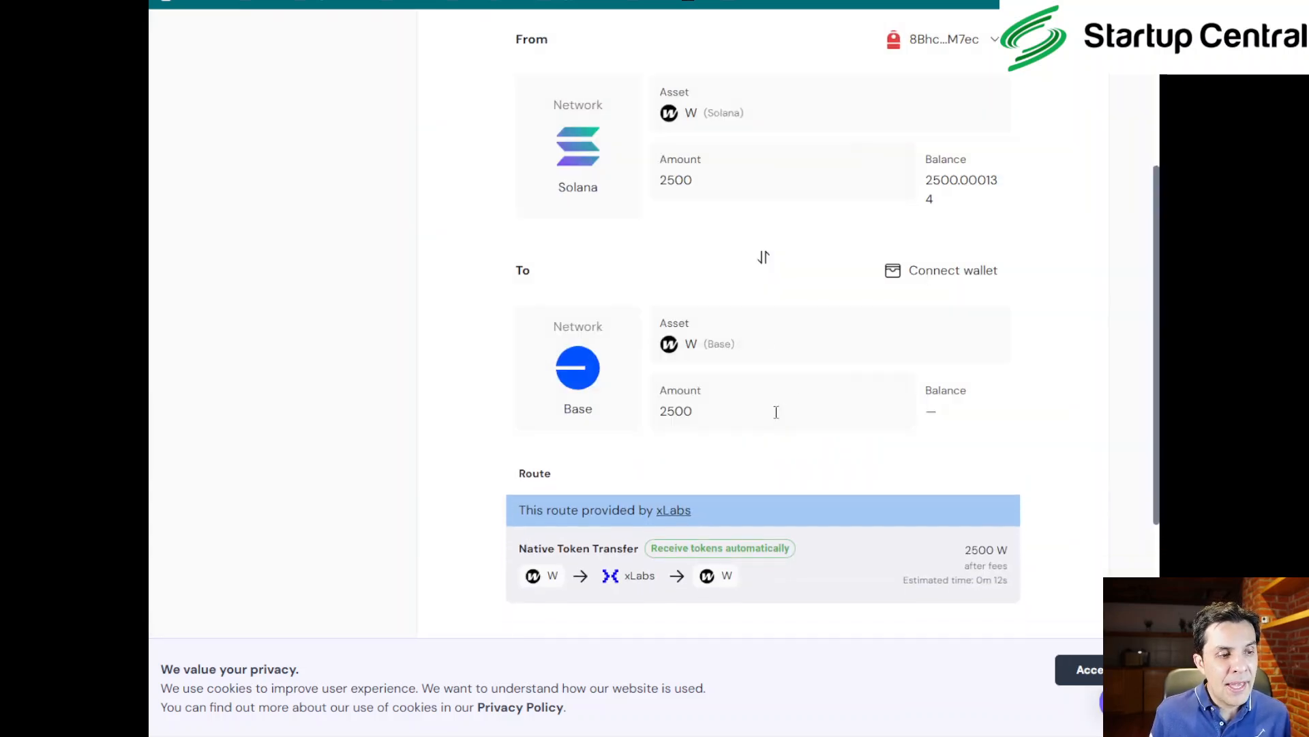
mouse_move(627, 100)
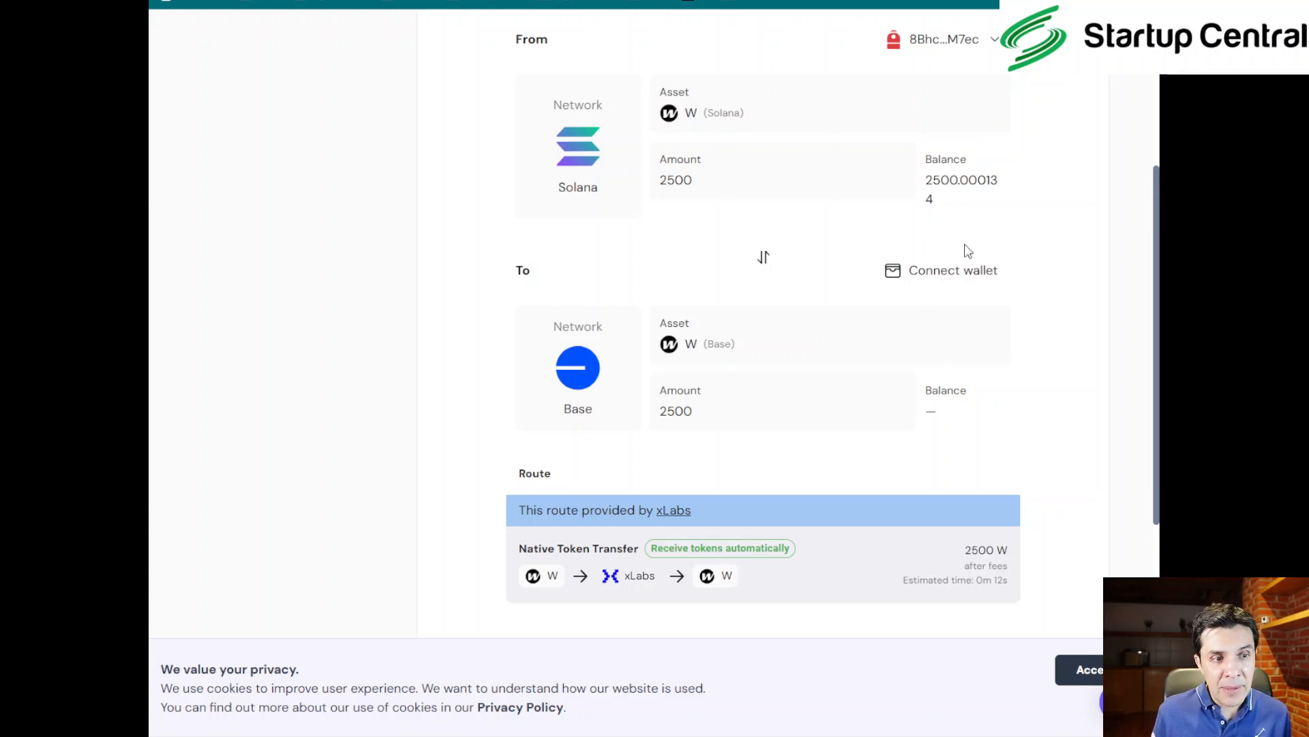
click(952, 270)
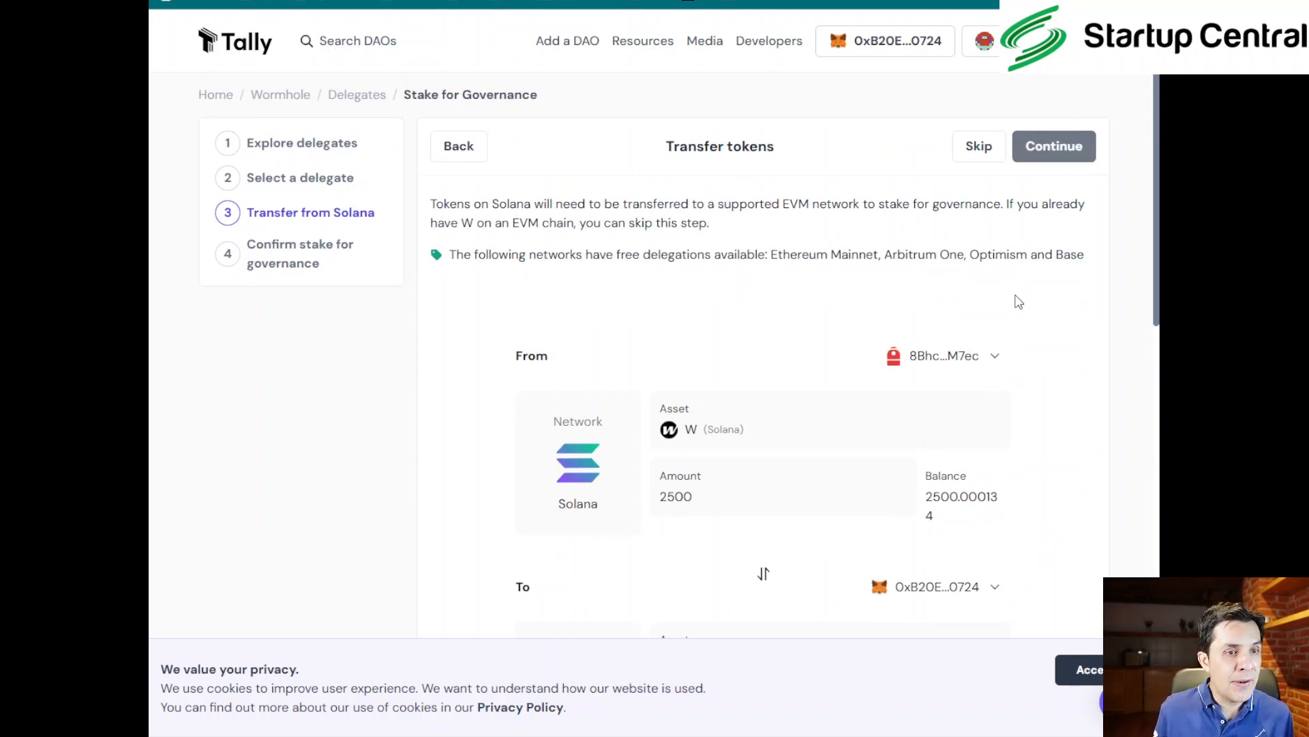
- Review the route and ~0.001062 SOL fees, then approve the 2500 W bridge transaction
scroll(down, 3)
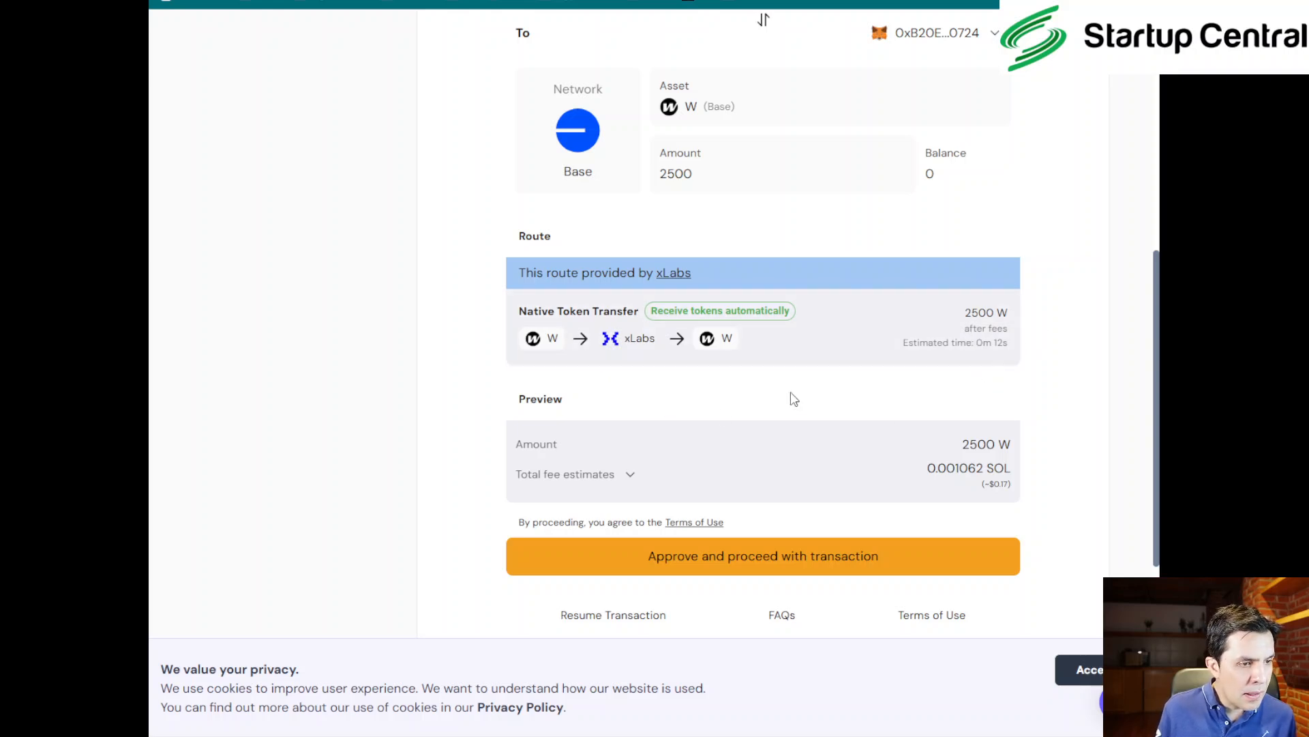
mouse_move(1024, 432)
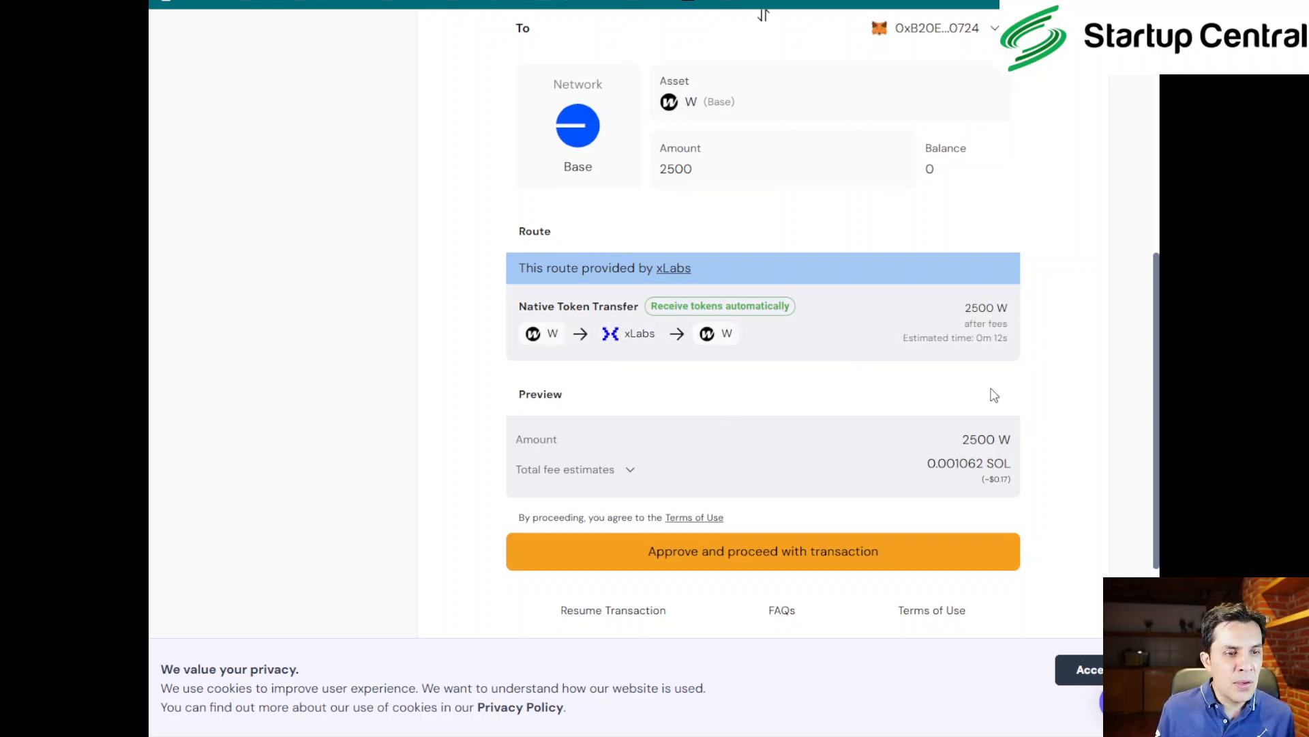
scroll(down, 3)
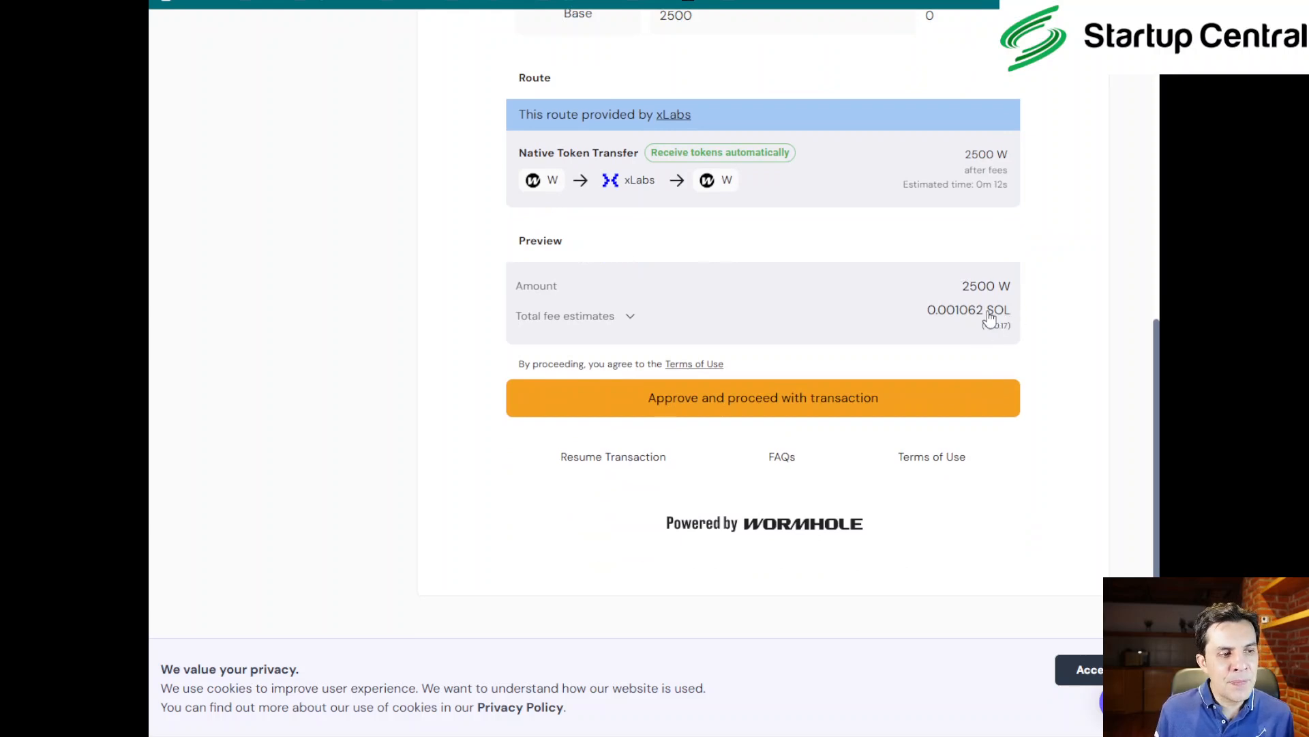
mouse_move(827, 398)
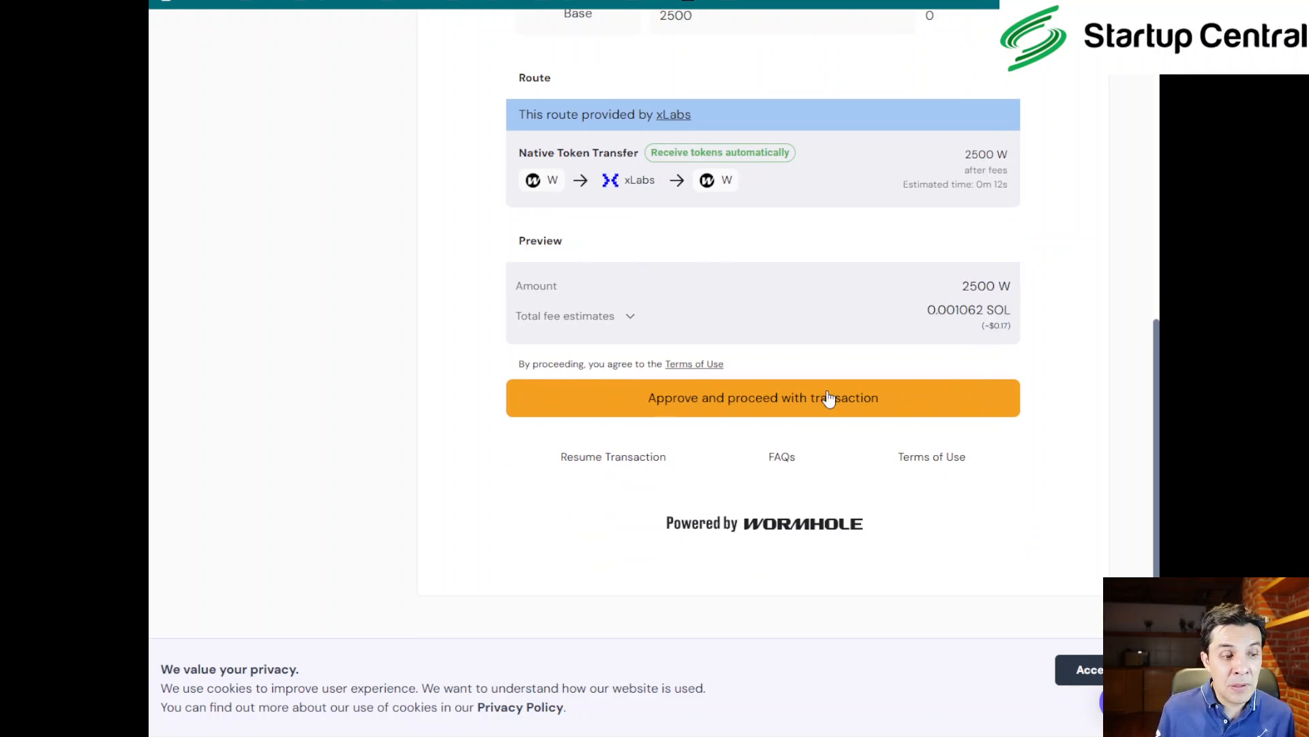
click(761, 397)
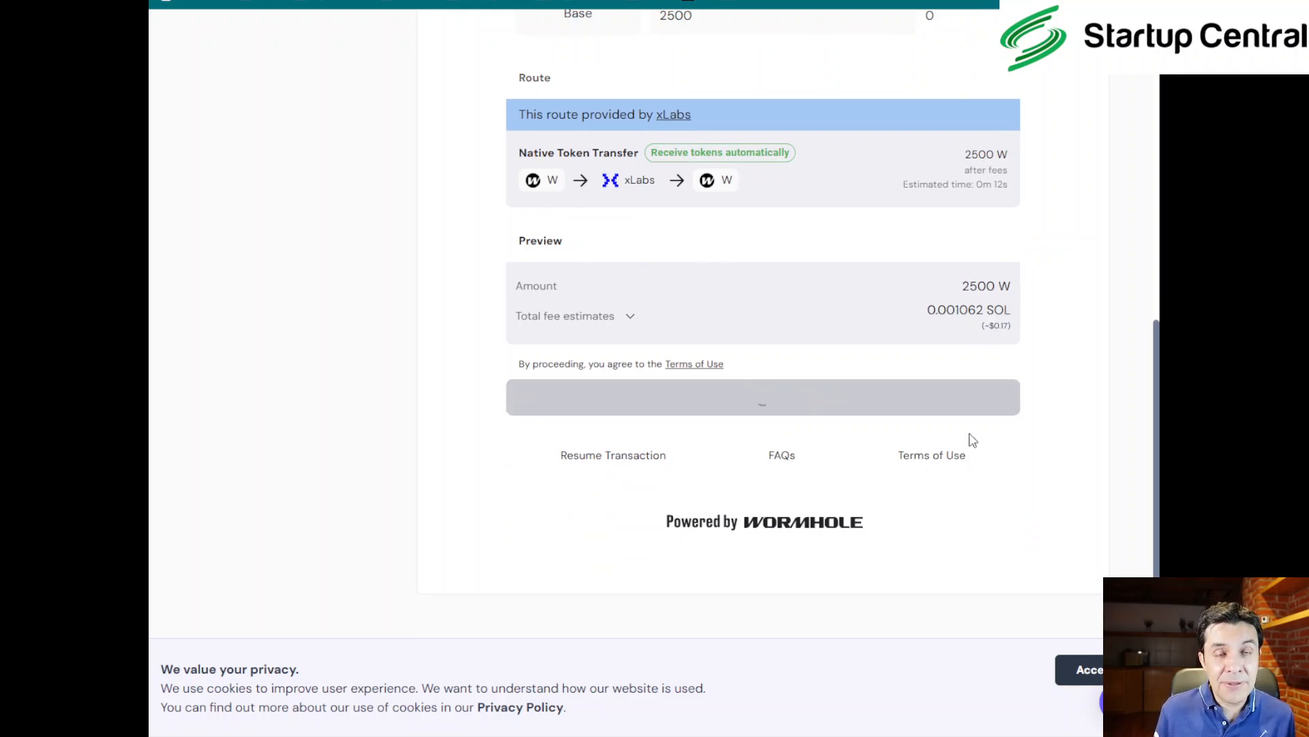
click(761, 397)
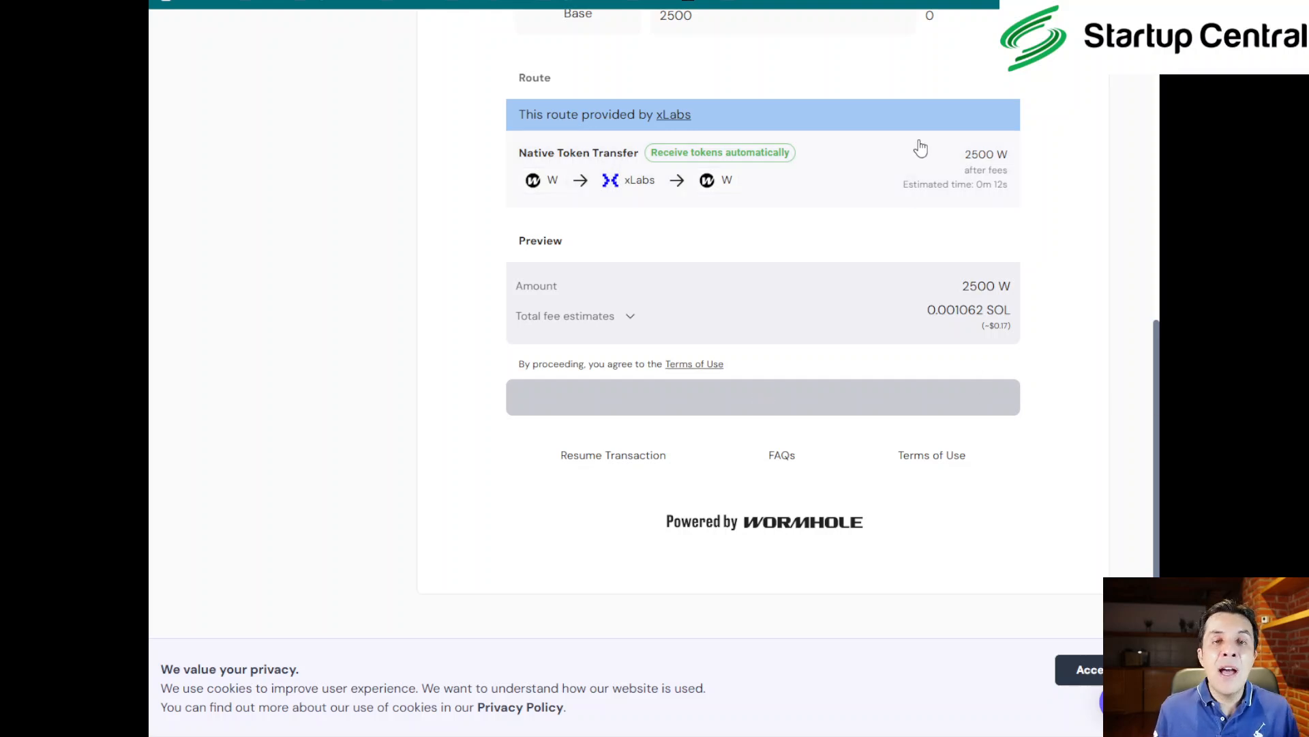
click(762, 397)
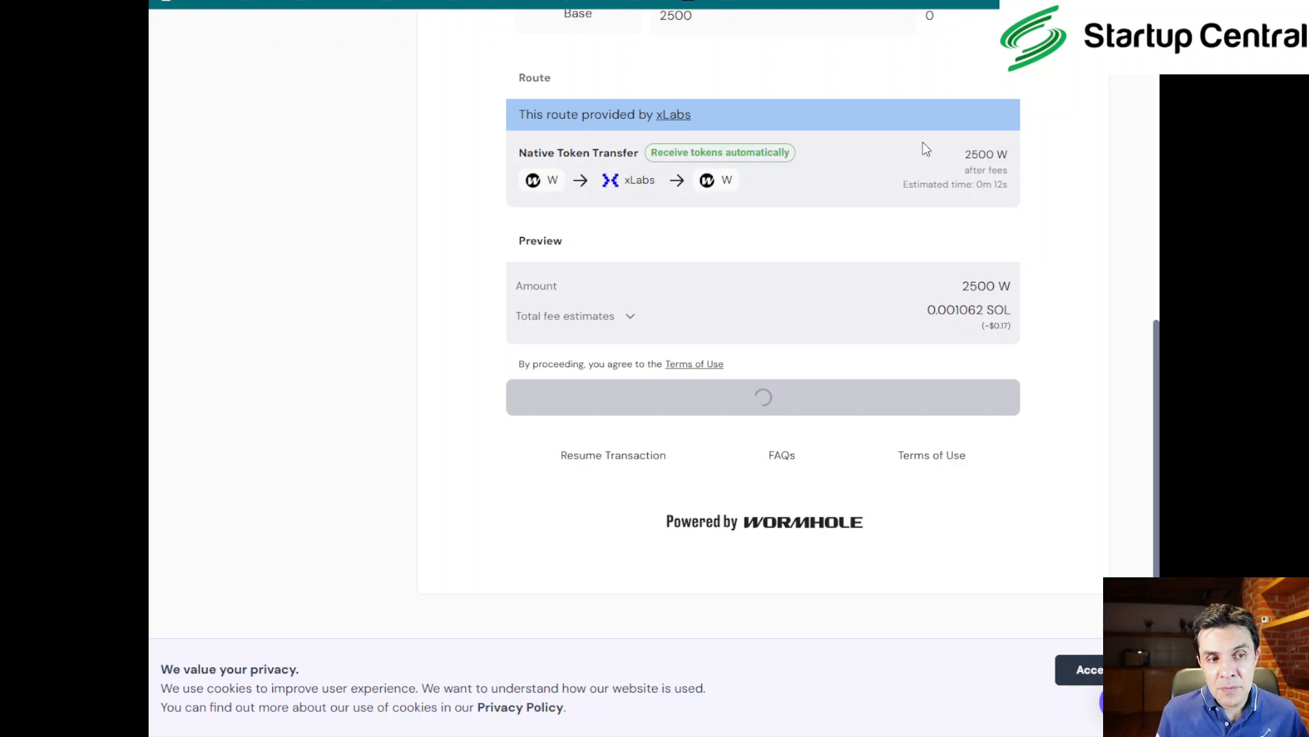
mouse_move(1080, 373)
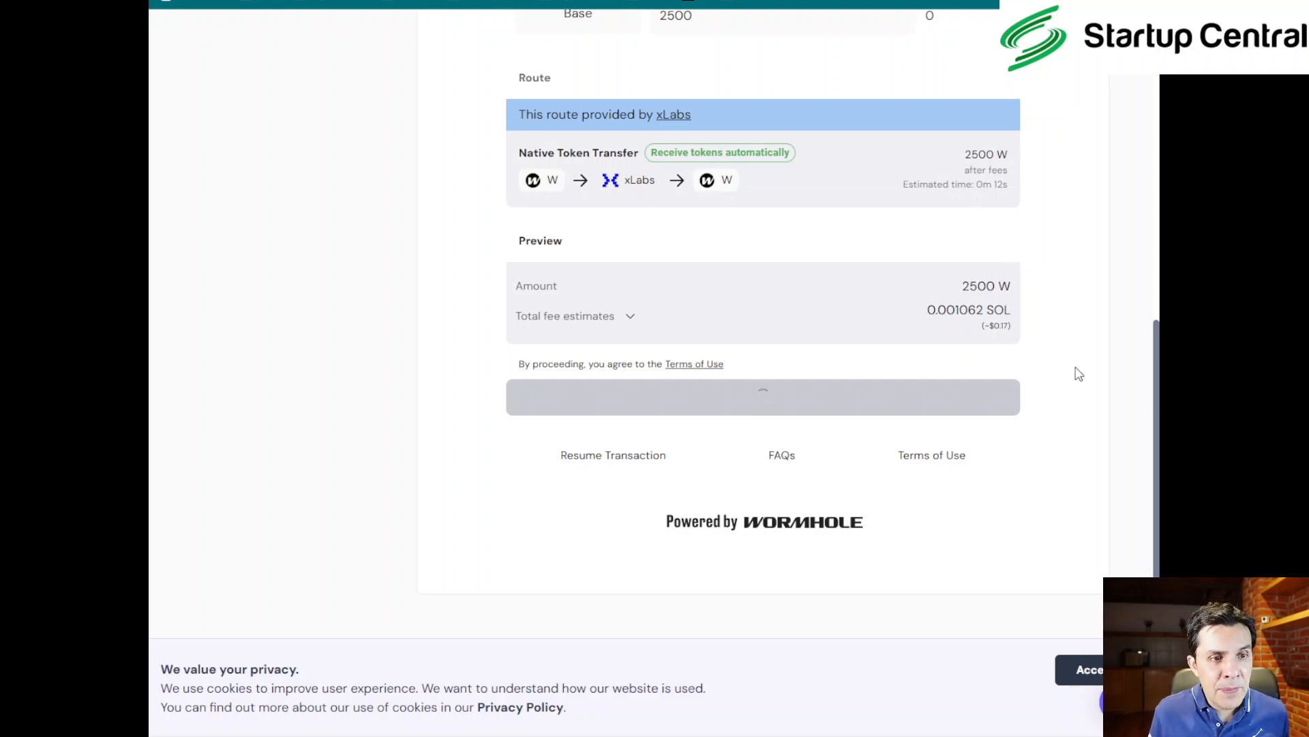
mouse_move(1097, 398)
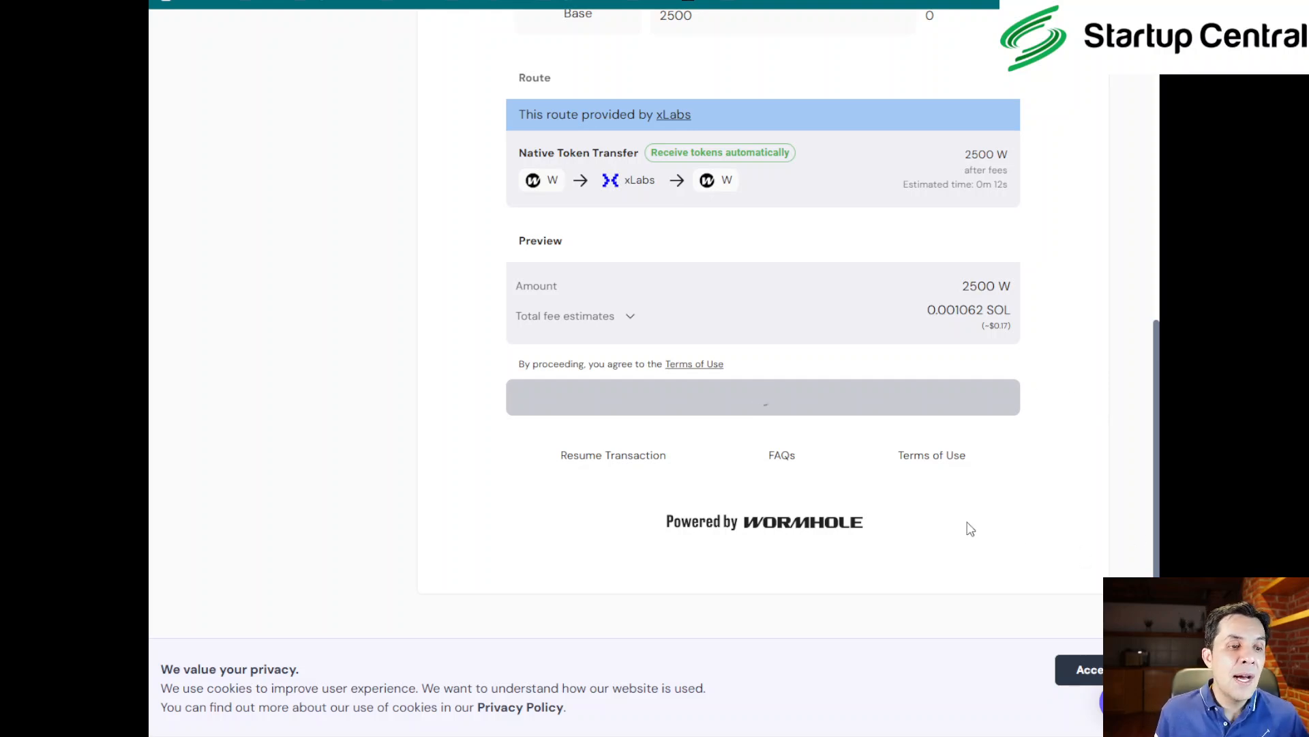
click(762, 397)
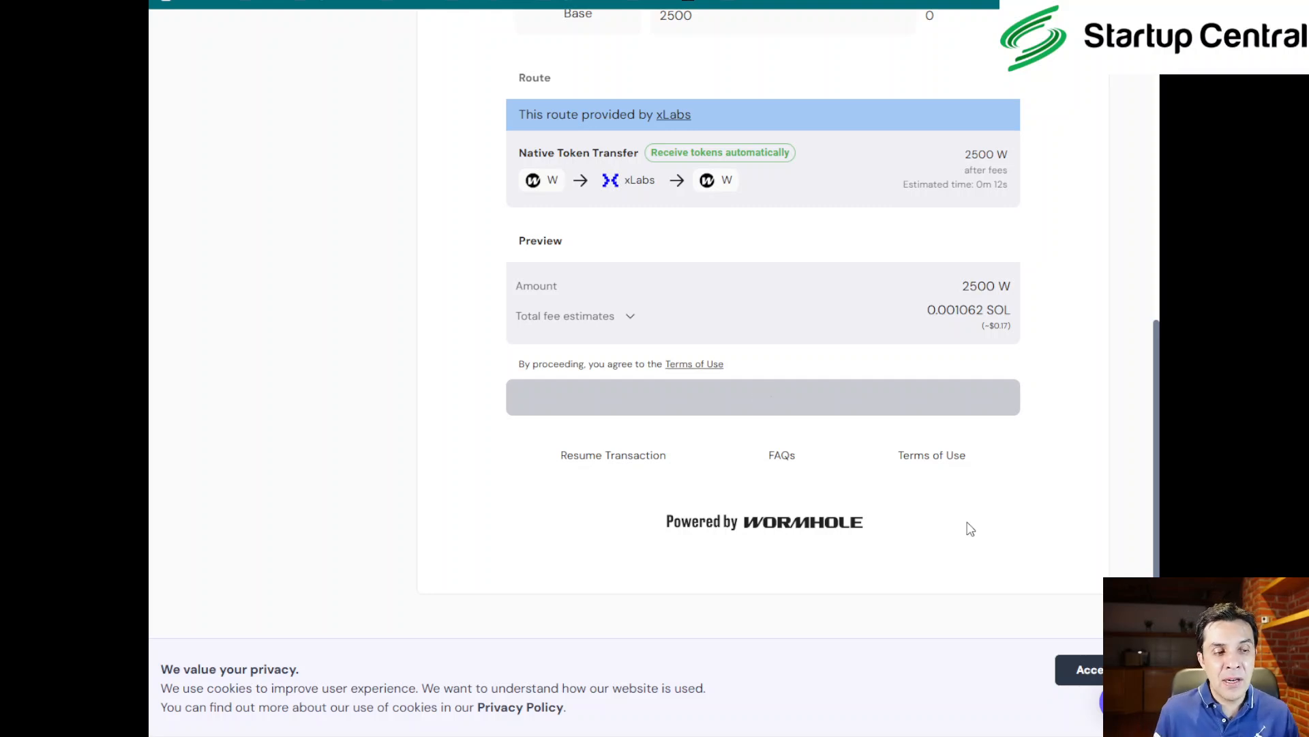
- Approve the bridge in the wallet and wait for the Solana send leg to confirm
click(762, 397)
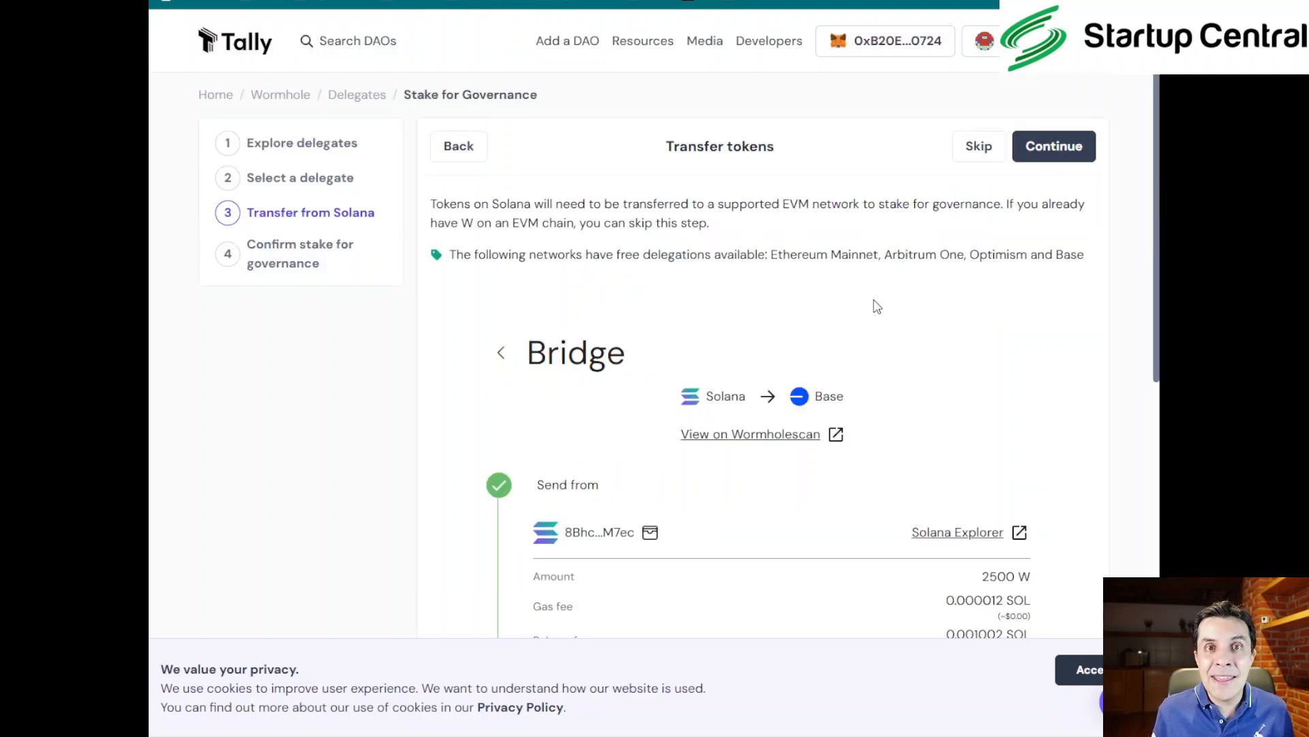
mouse_move(1097, 381)
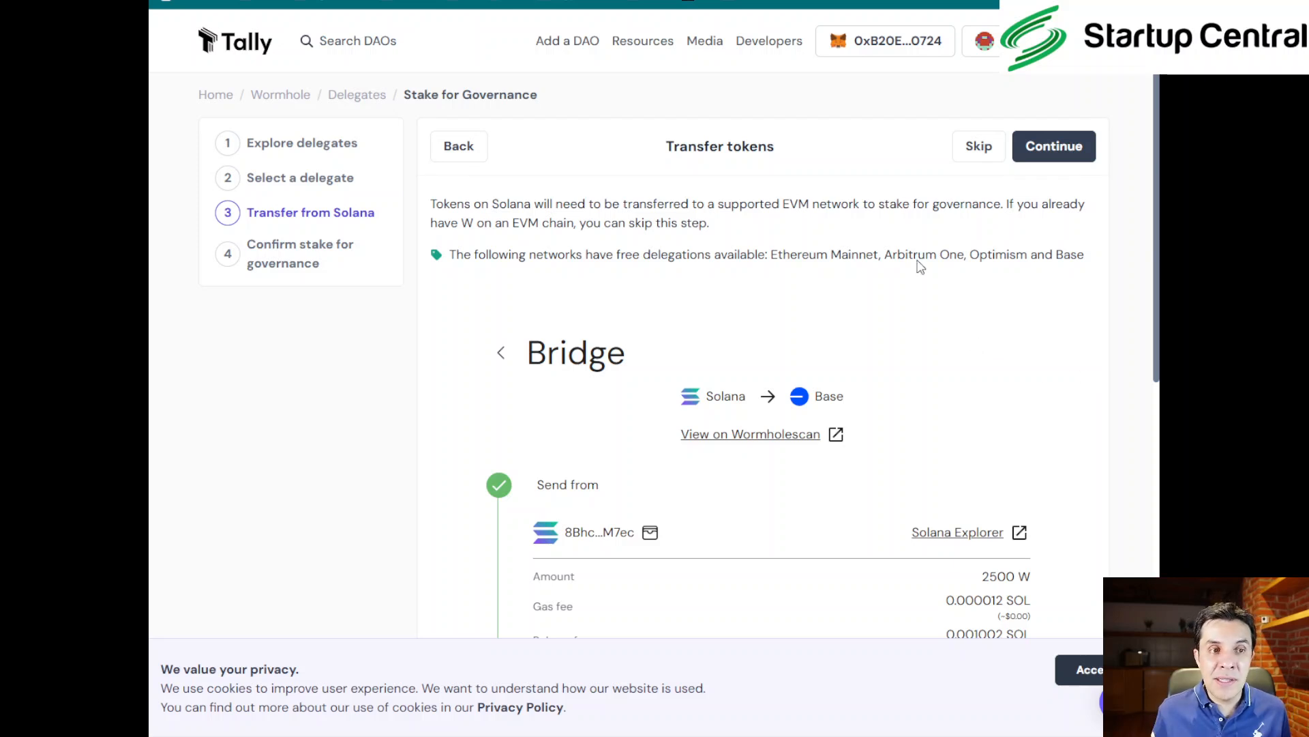
mouse_move(1058, 341)
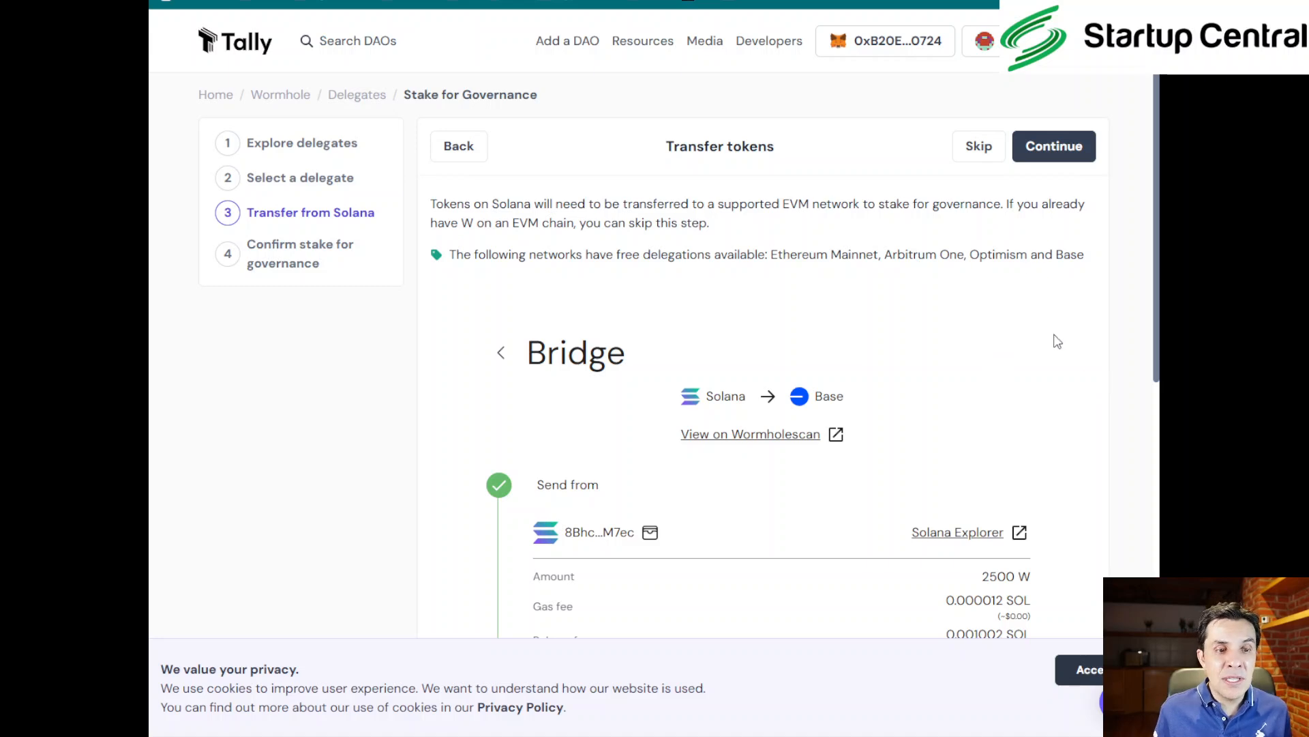
mouse_move(909, 180)
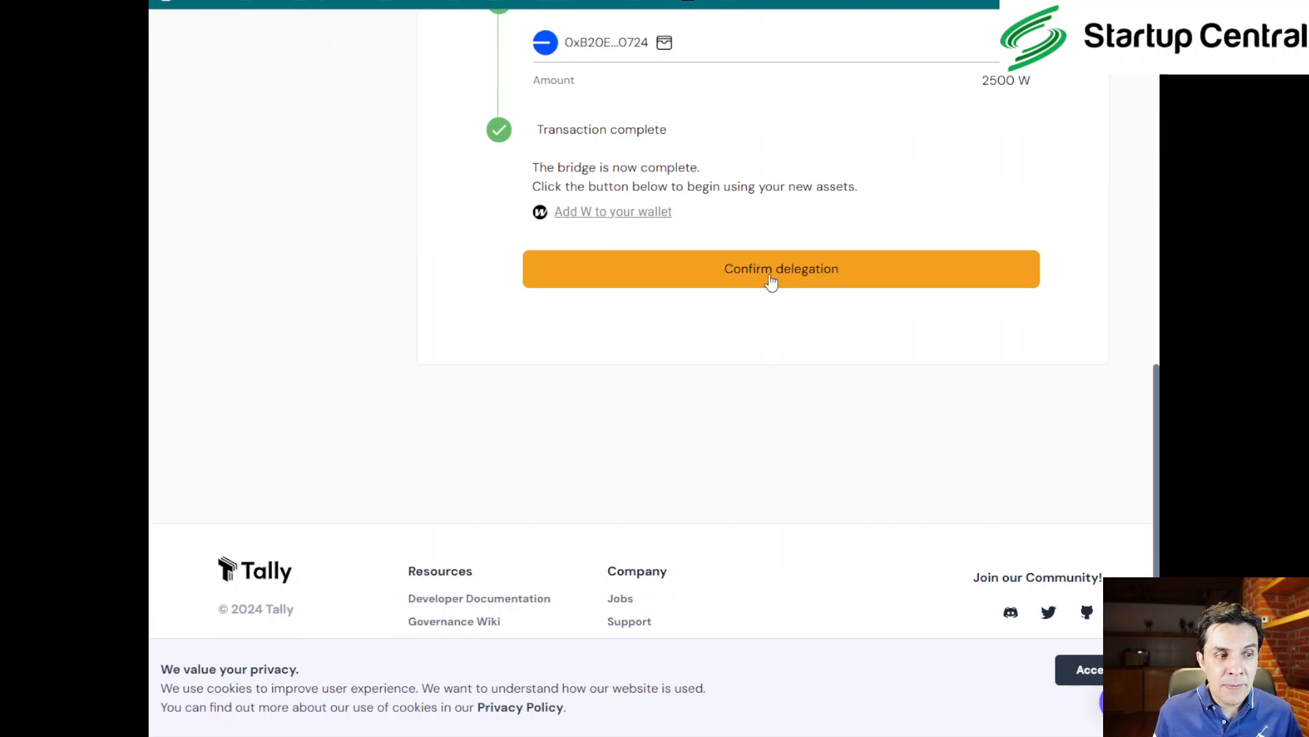
- Confirm the delegation and accept the Tally Terms of Service for staking 2500.0 W
click(780, 268)
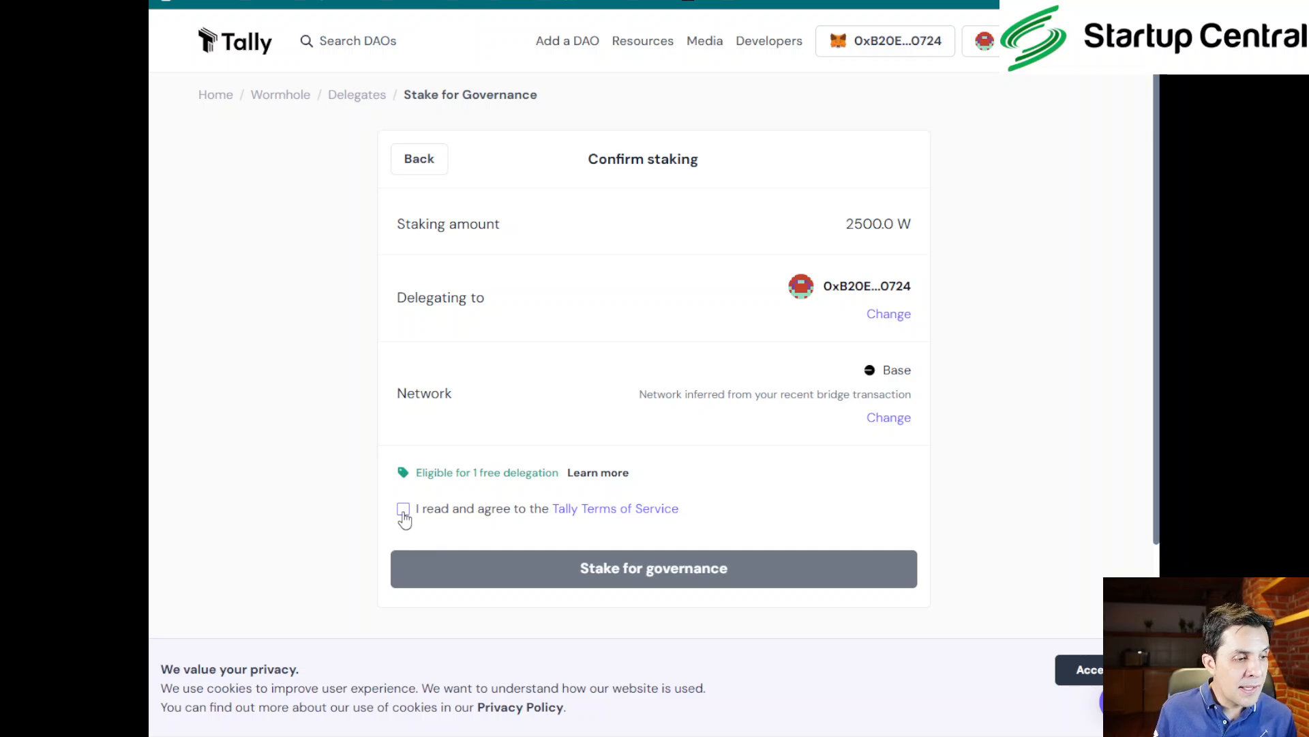
click(403, 507)
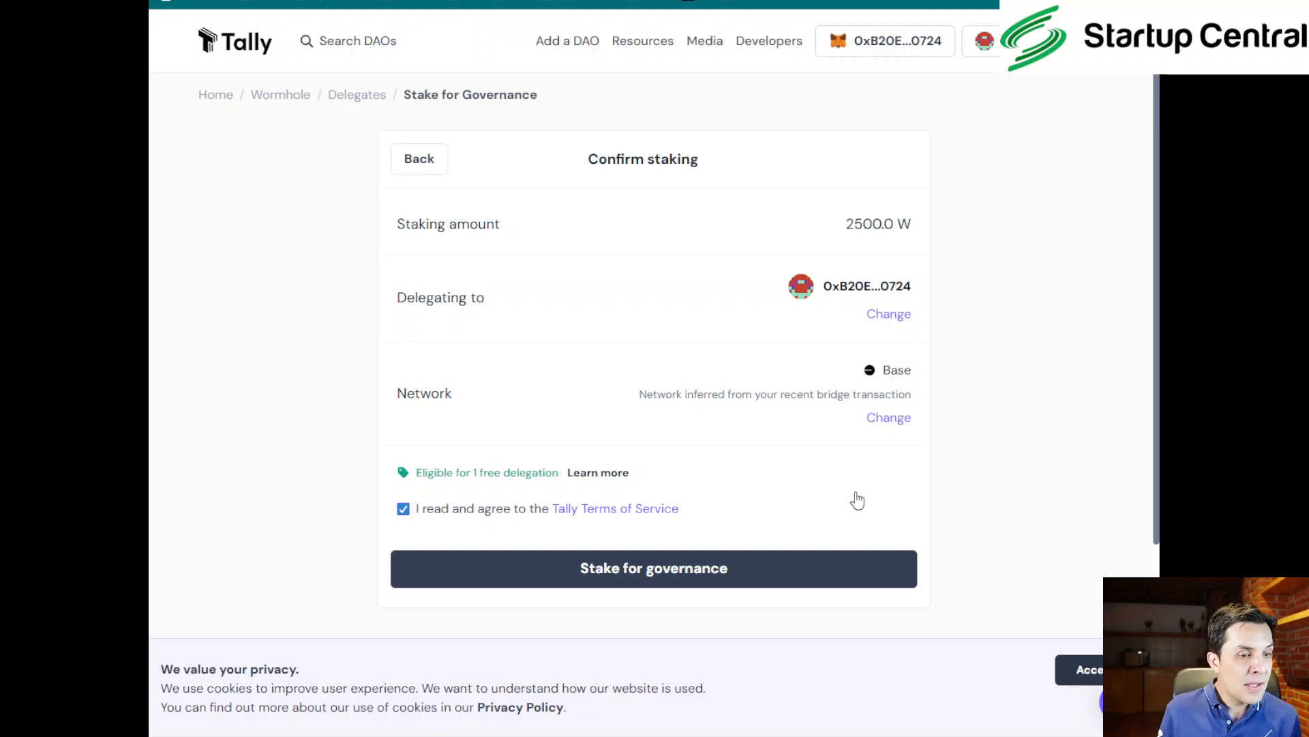
mouse_move(710, 576)
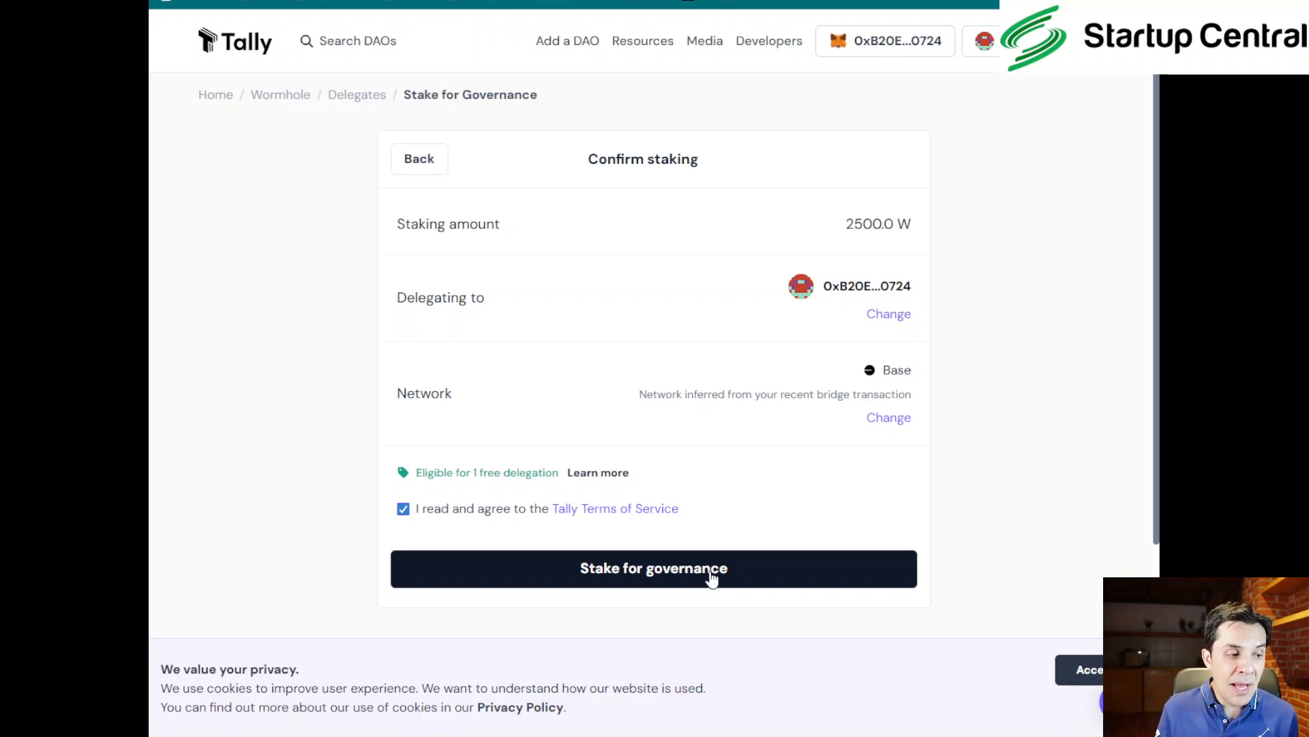
- Stake the 2500.0 W for governance using free gas
click(654, 568)
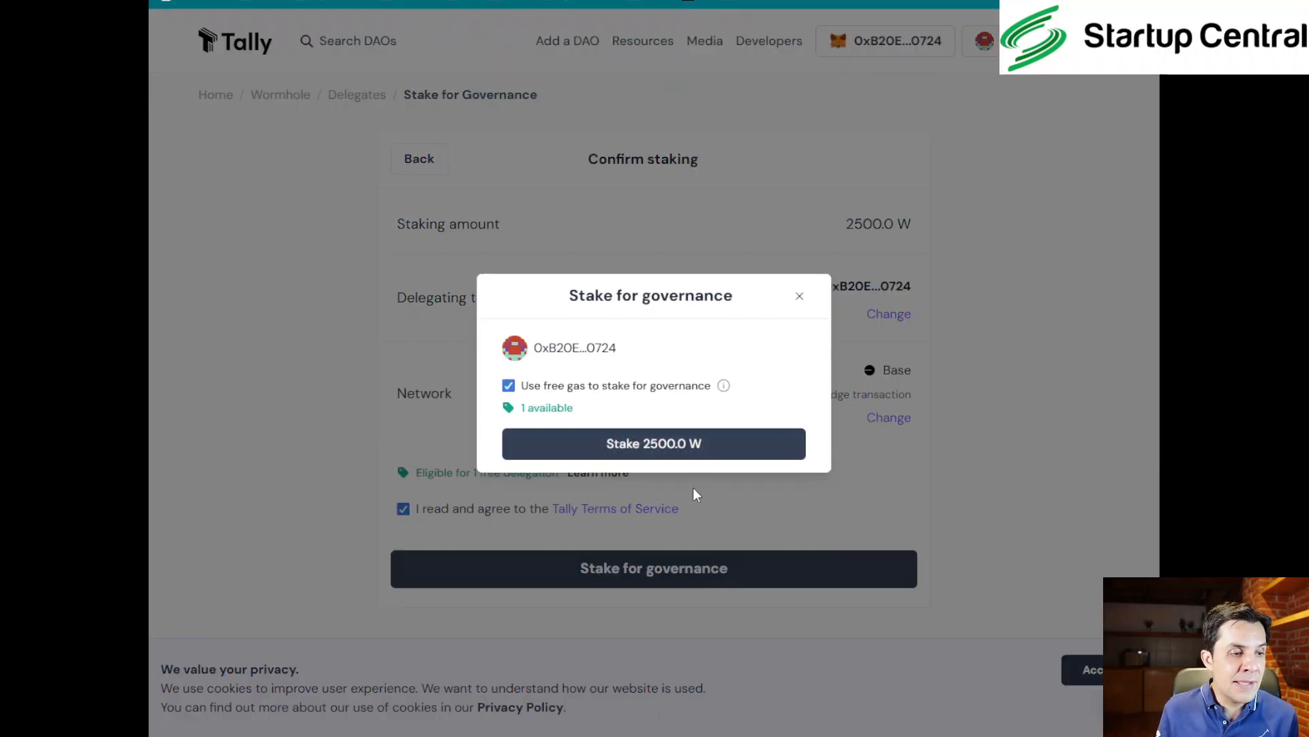
mouse_move(614, 401)
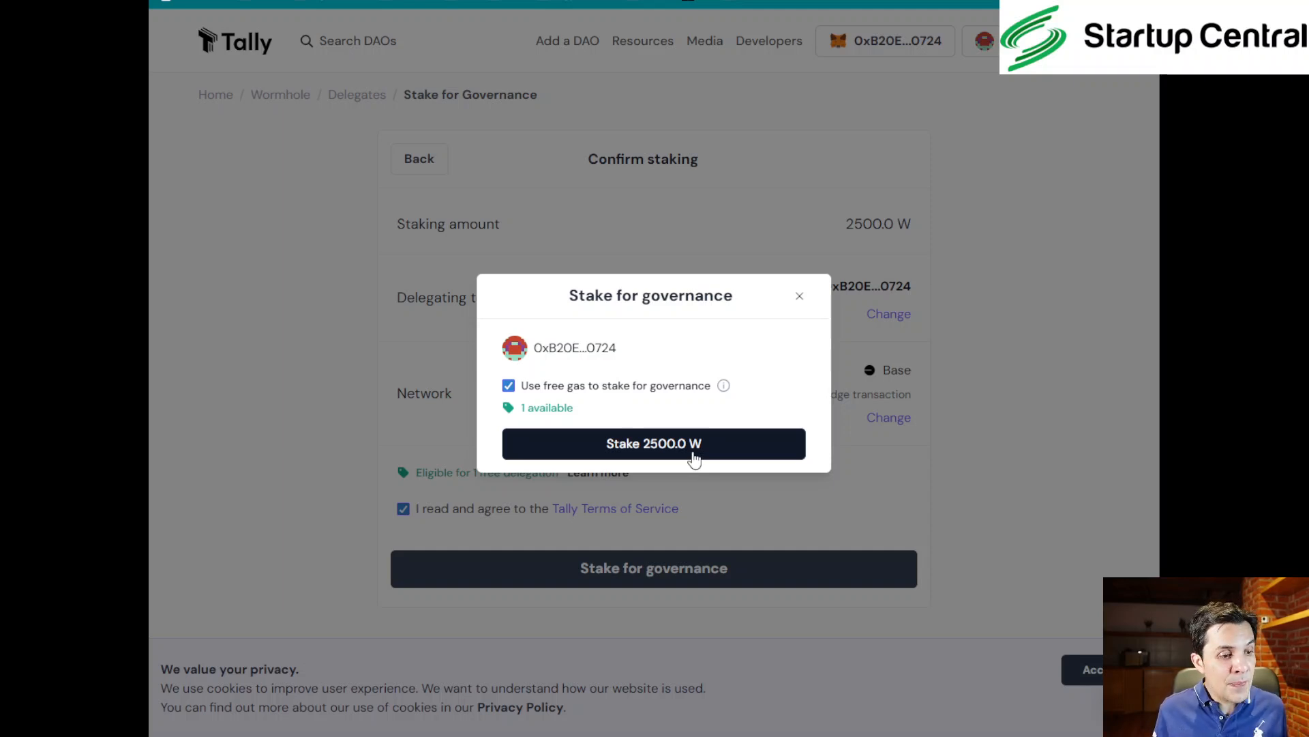
click(653, 443)
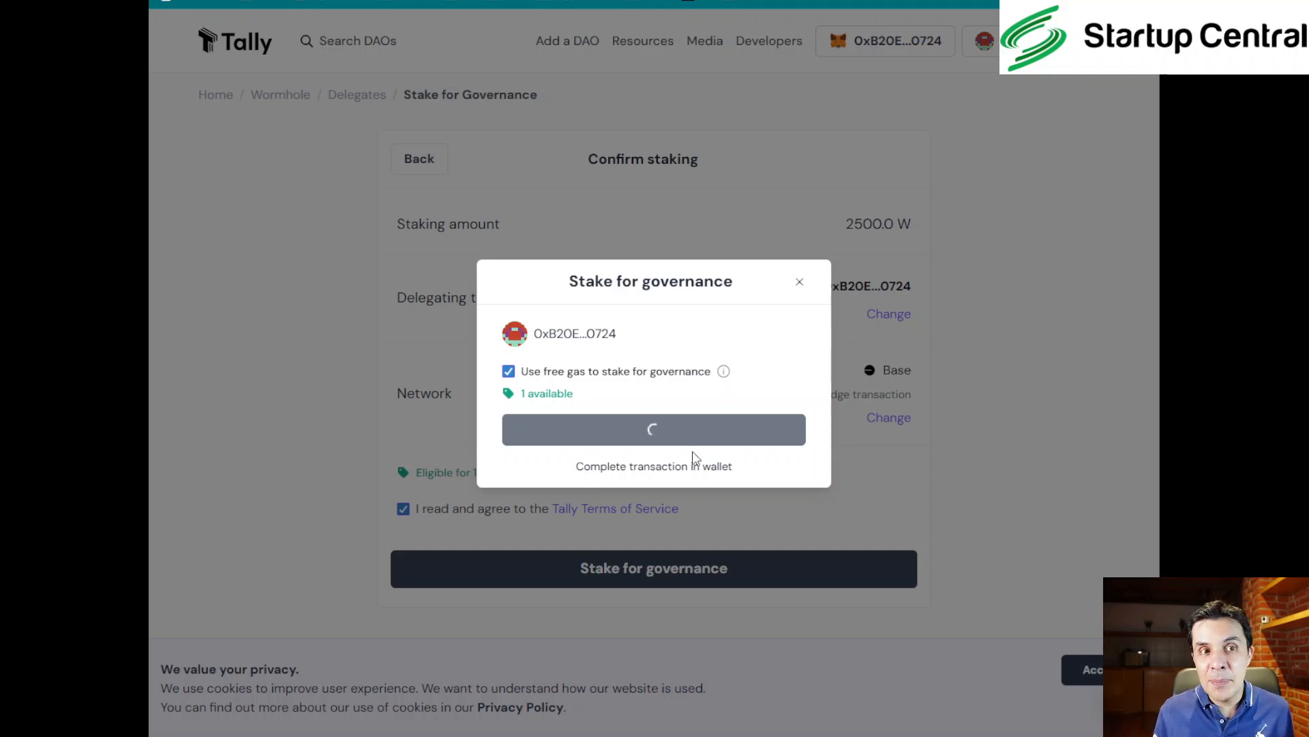
mouse_move(1120, 379)
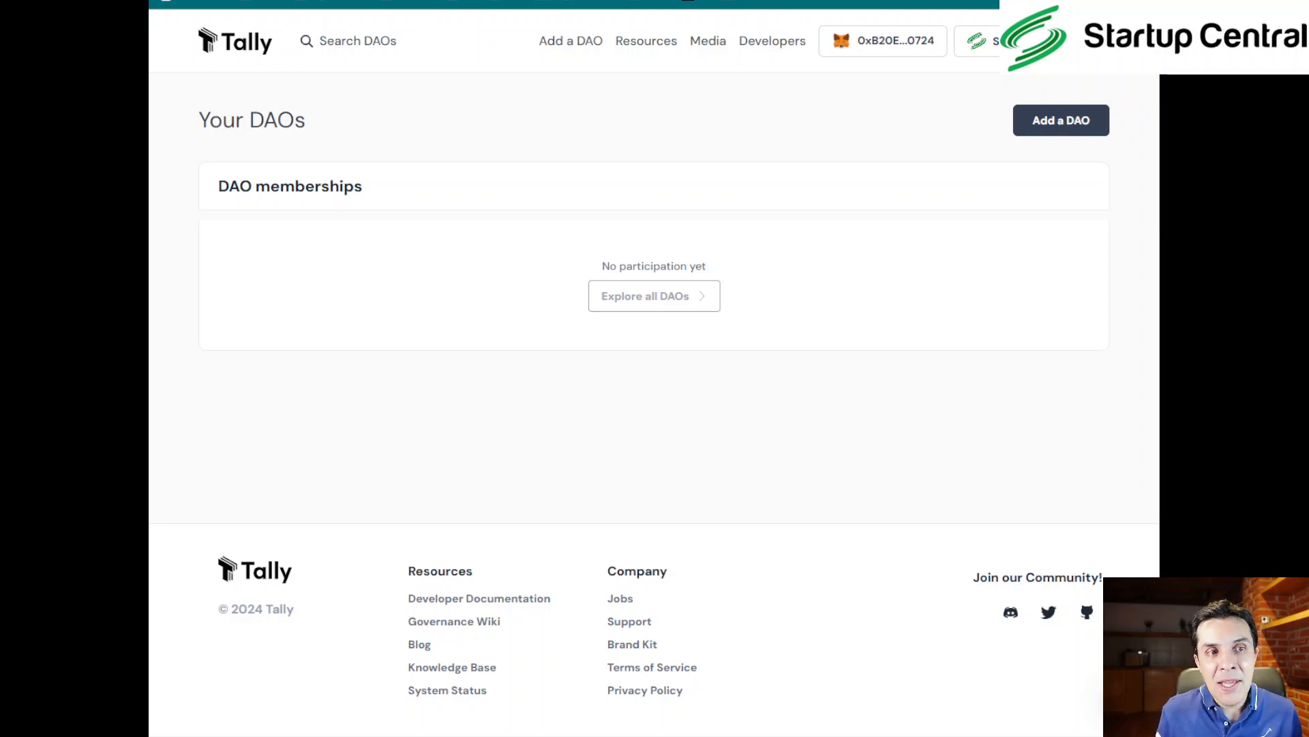
- Open the account dropdown from the profile button at the top right
click(994, 40)
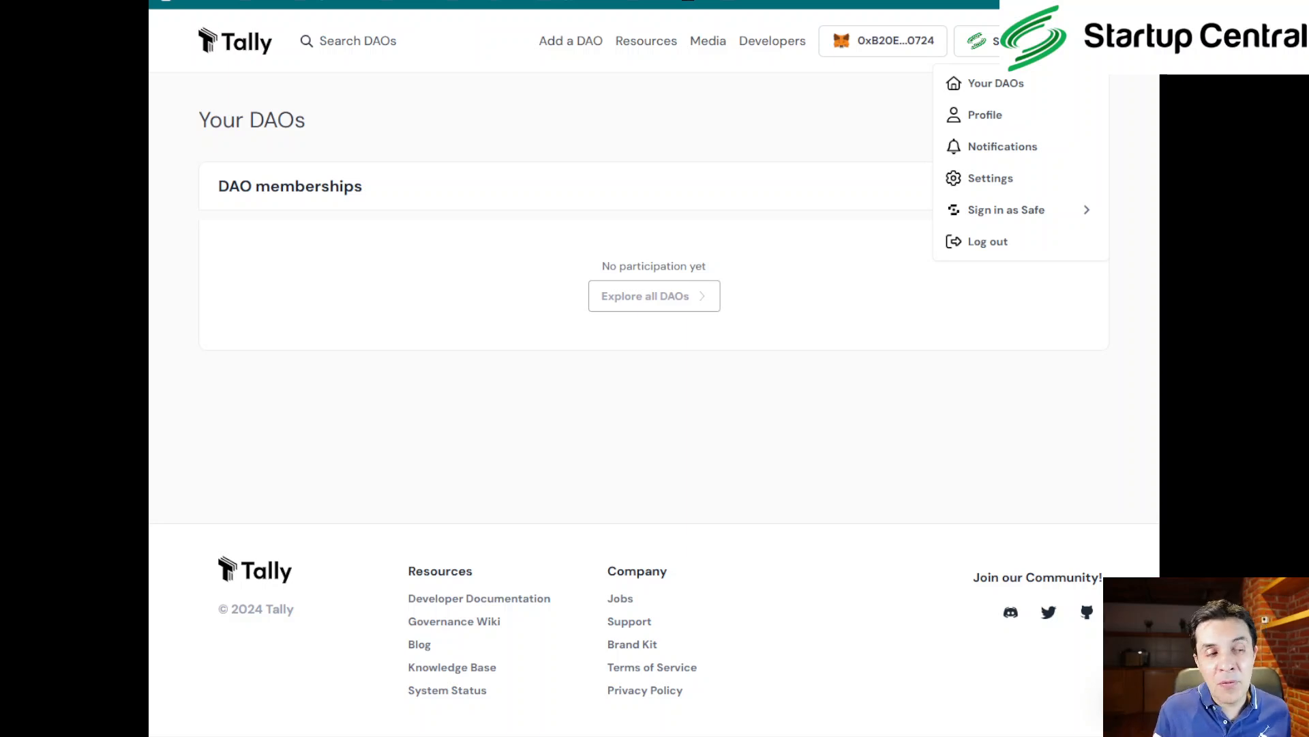
mouse_move(756, 75)
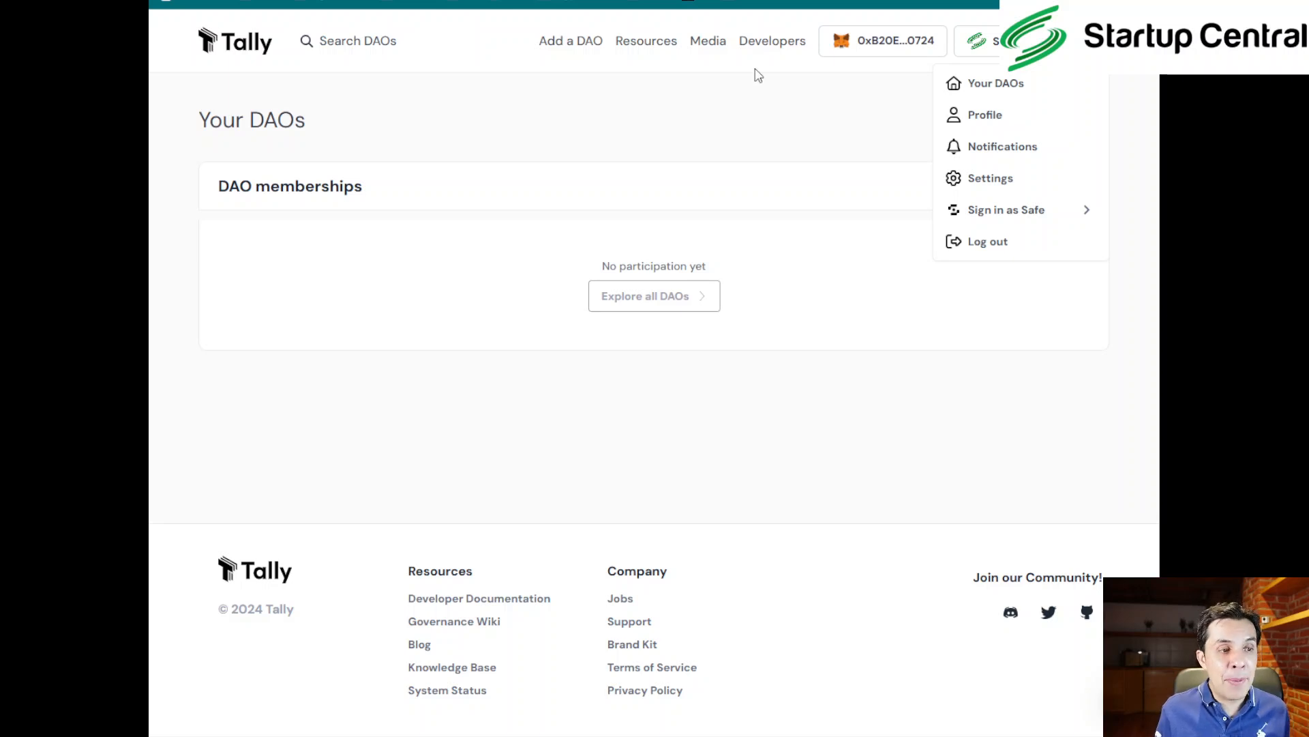